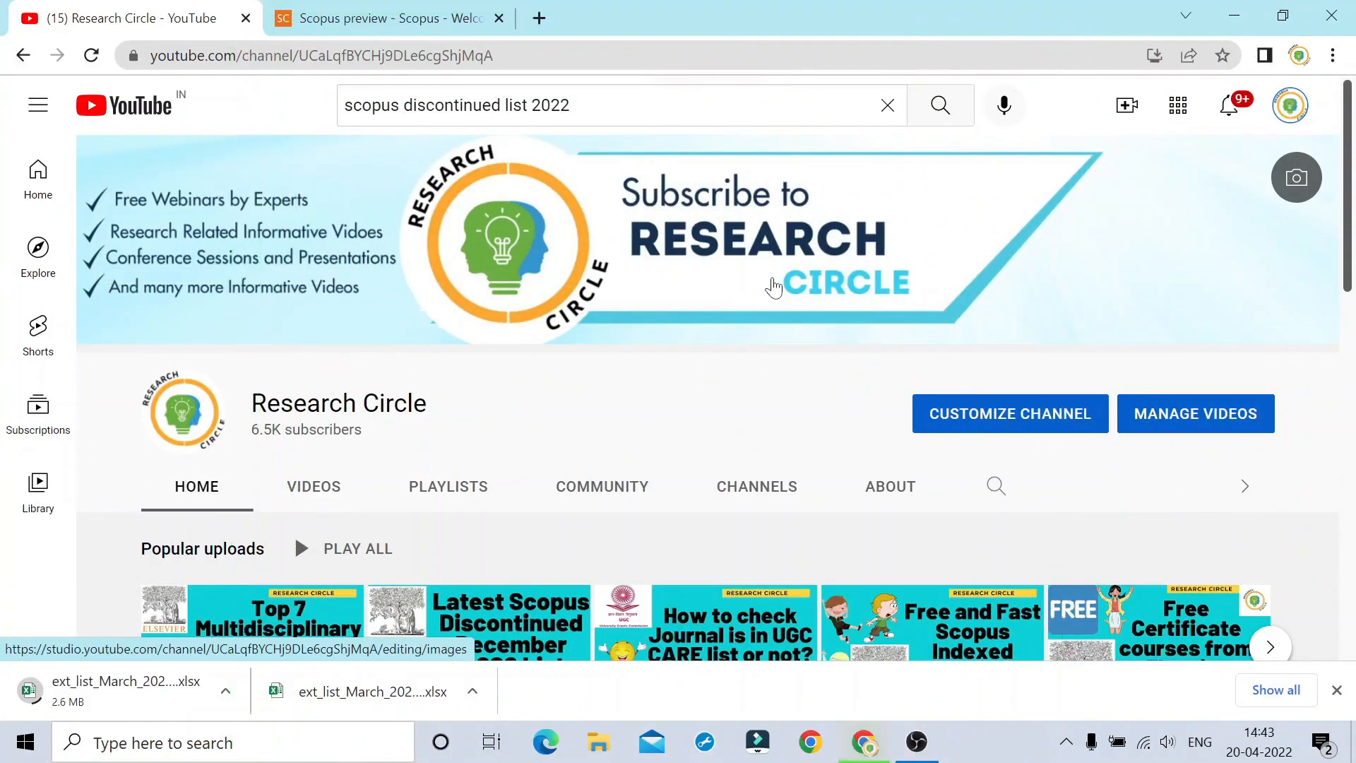
pyautogui.moveTo(693, 369)
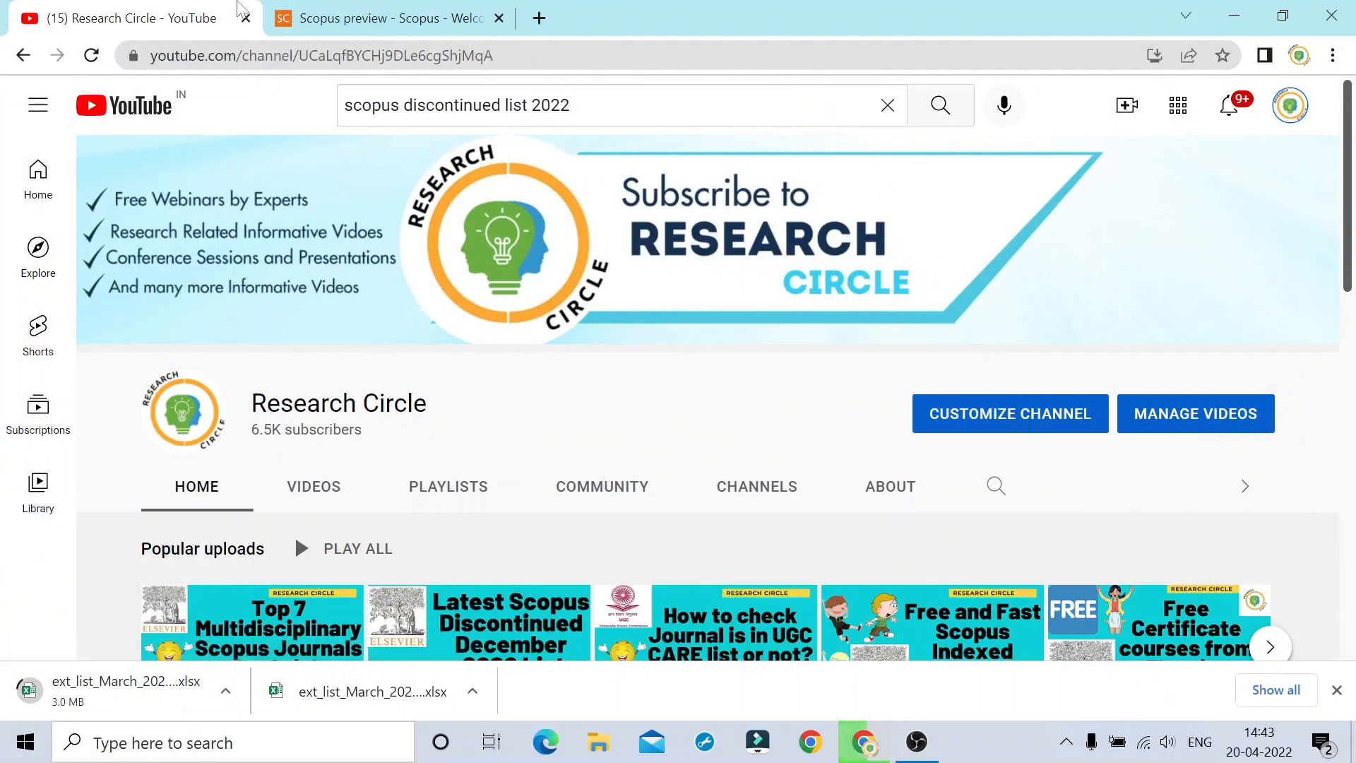
# - Switch to the Scopus preview home page and scroll down to Scopus content
pyautogui.click(381, 17)
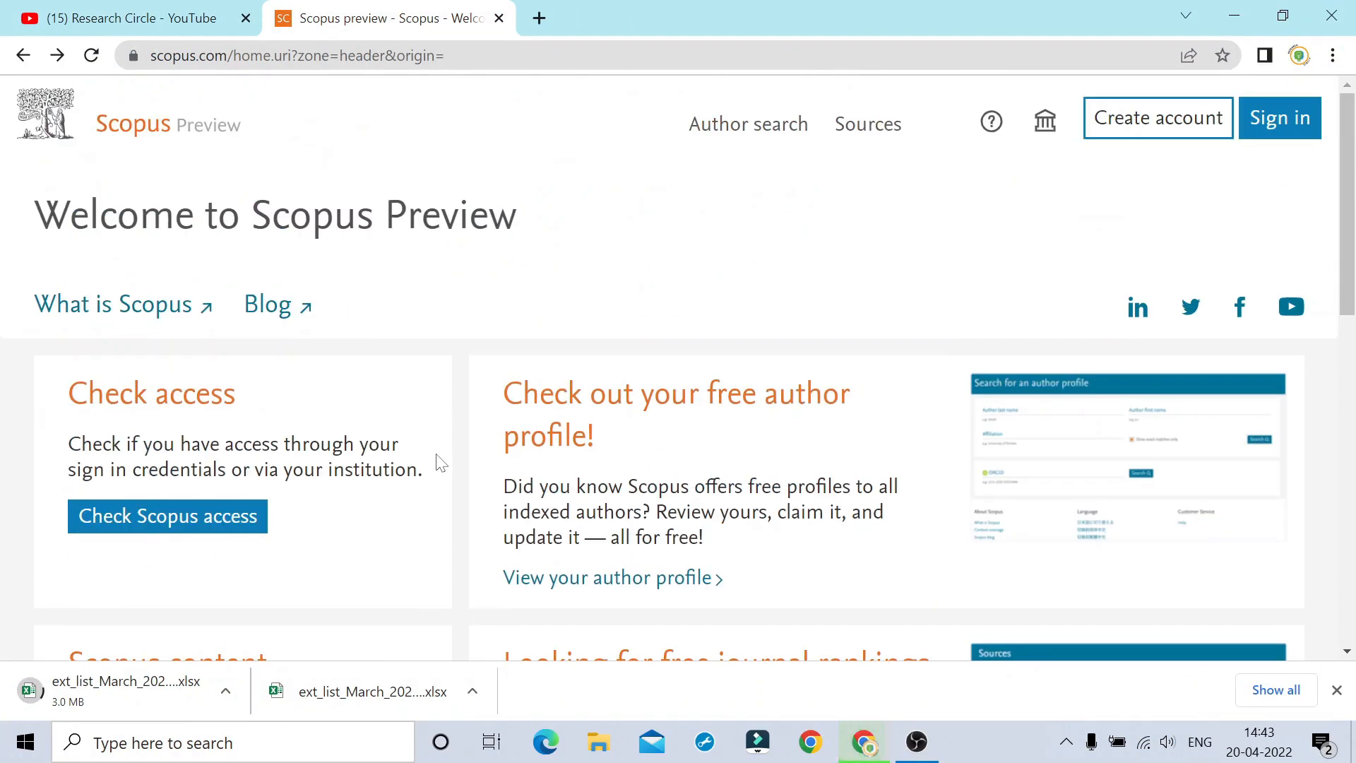
pyautogui.click(294, 55)
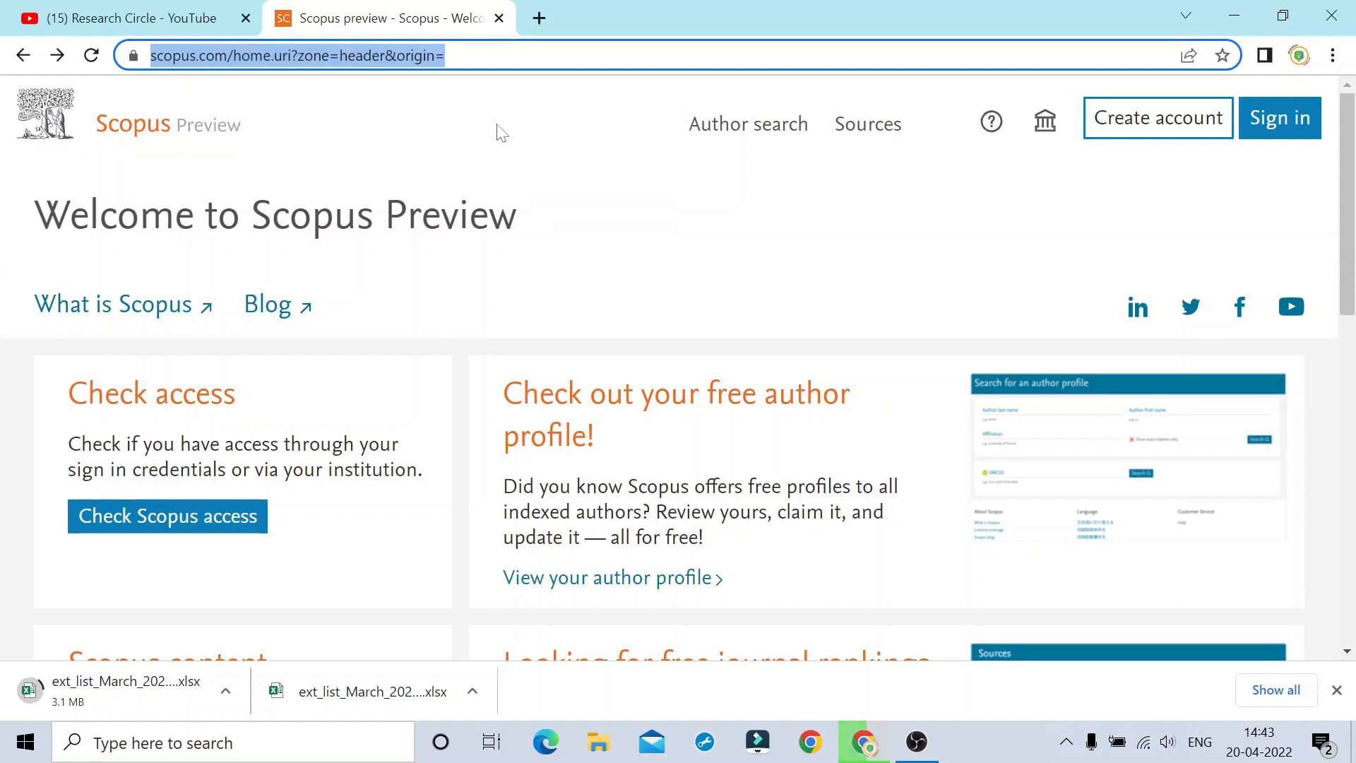
pyautogui.scroll(-3)
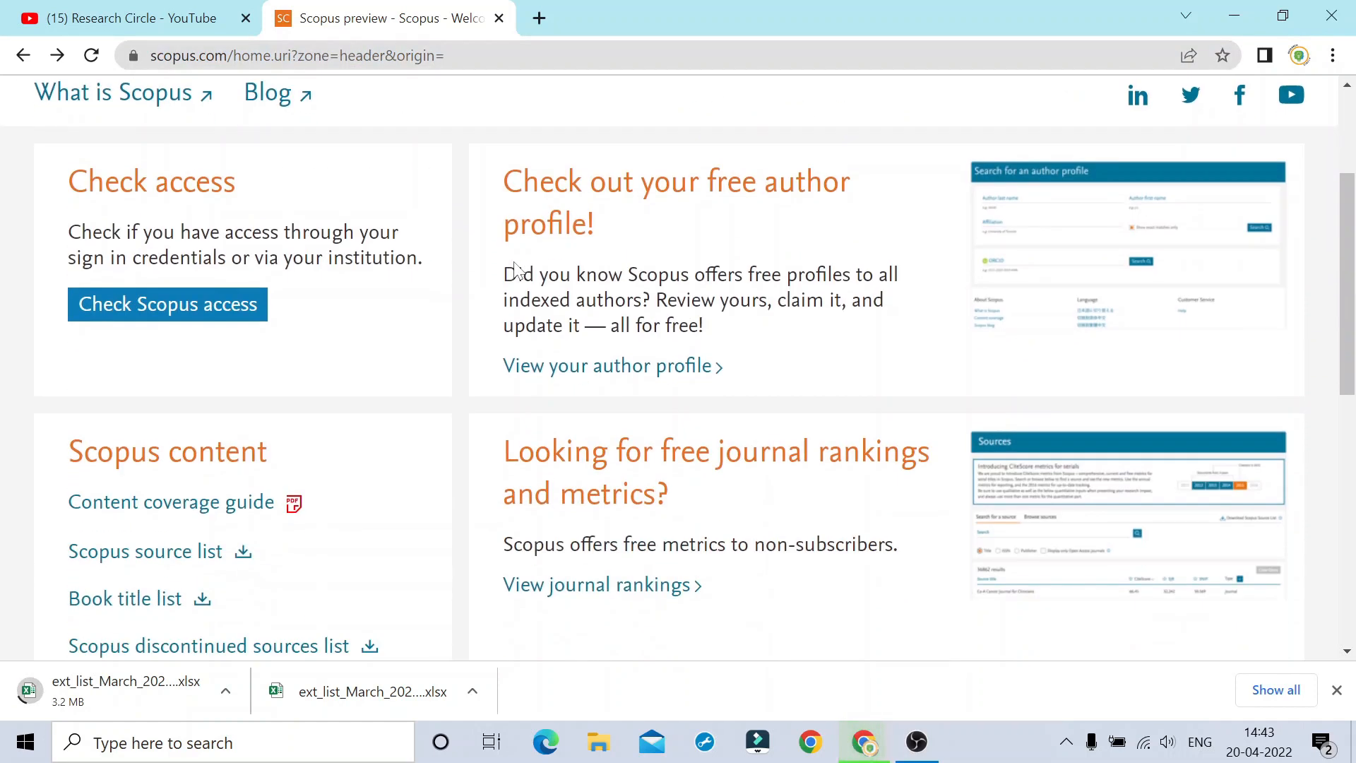
pyautogui.scroll(-3)
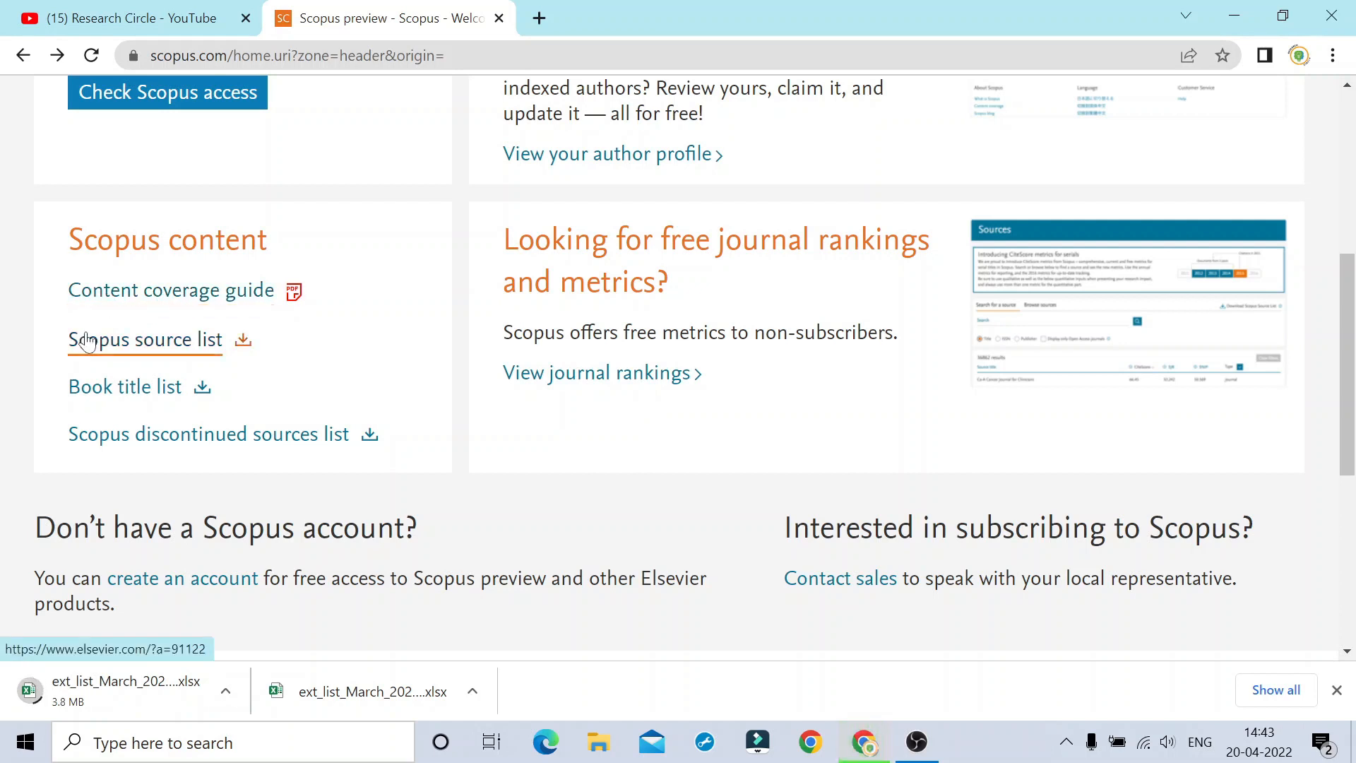
# - Download the Scopus source list, clicking the discontinued sources link along the way
pyautogui.click(146, 339)
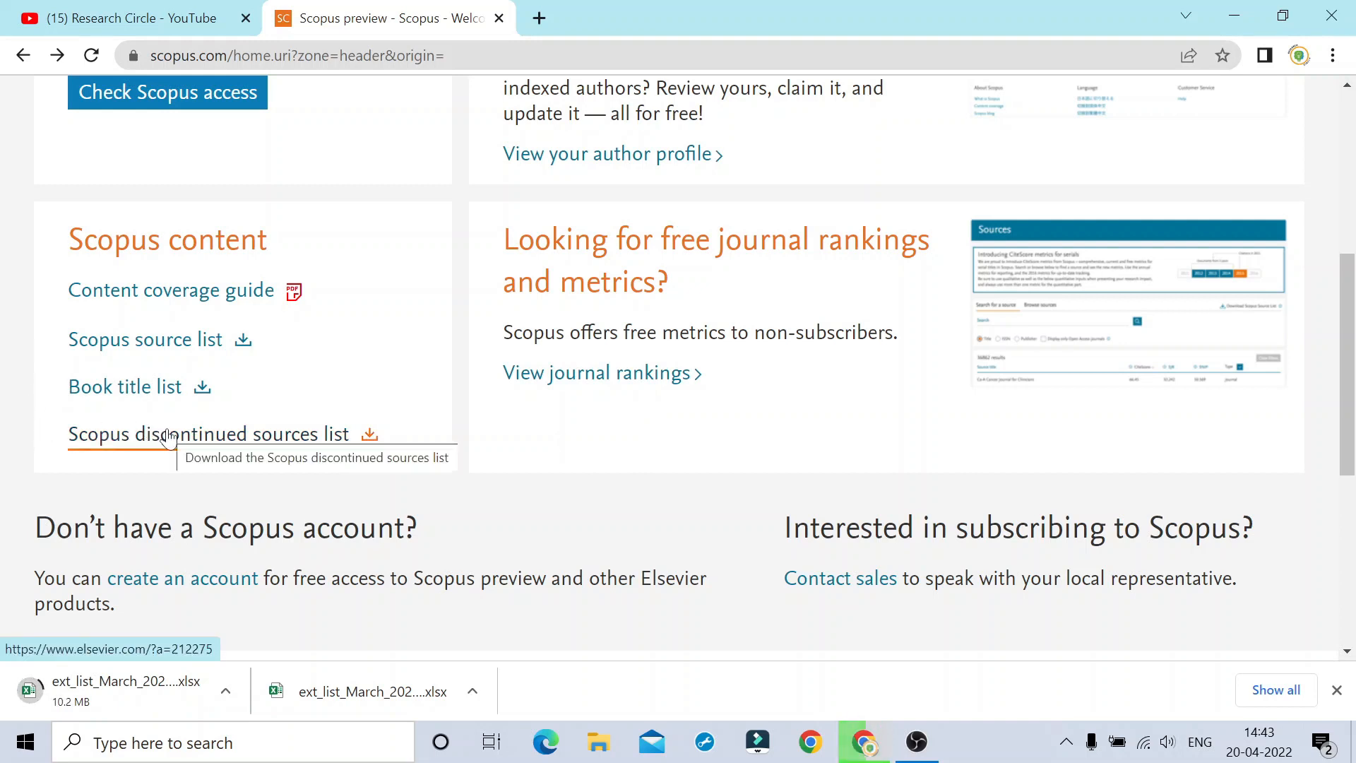
pyautogui.click(208, 433)
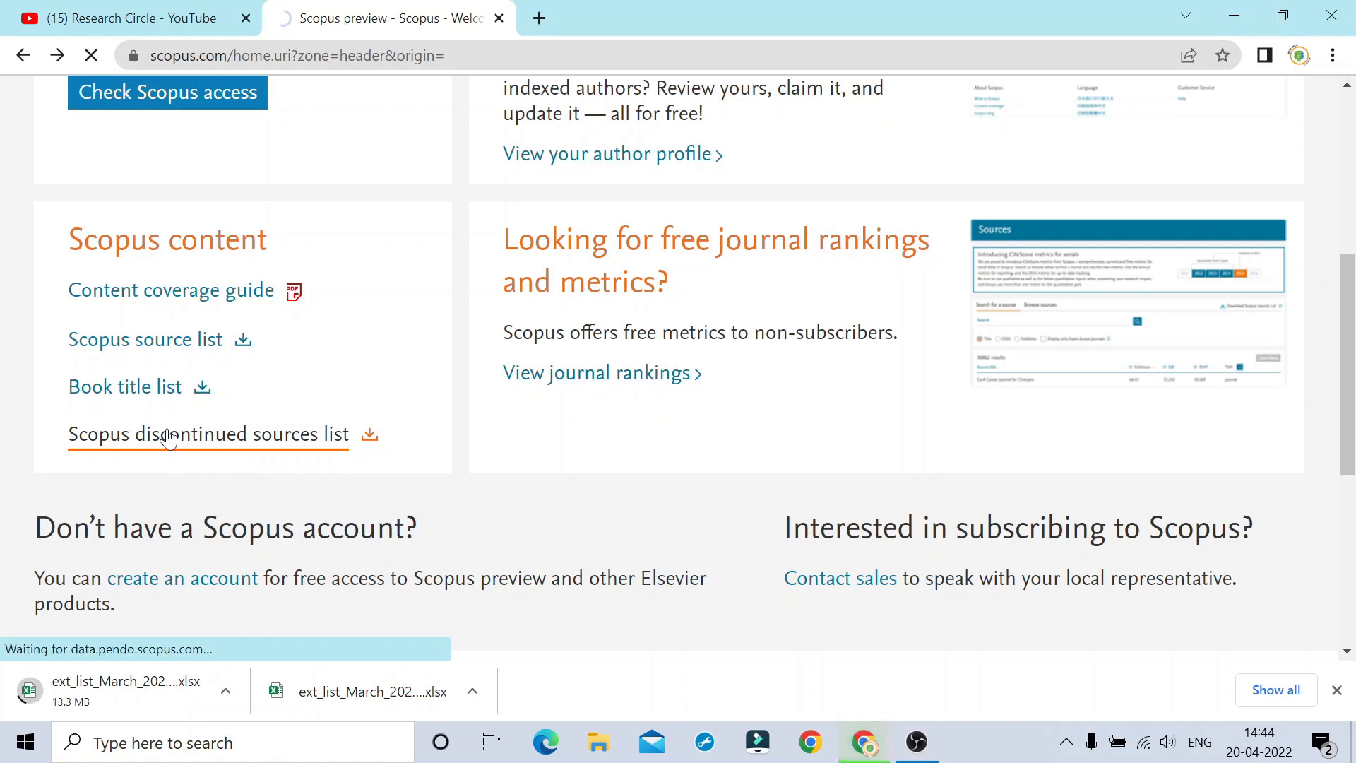
pyautogui.click(208, 434)
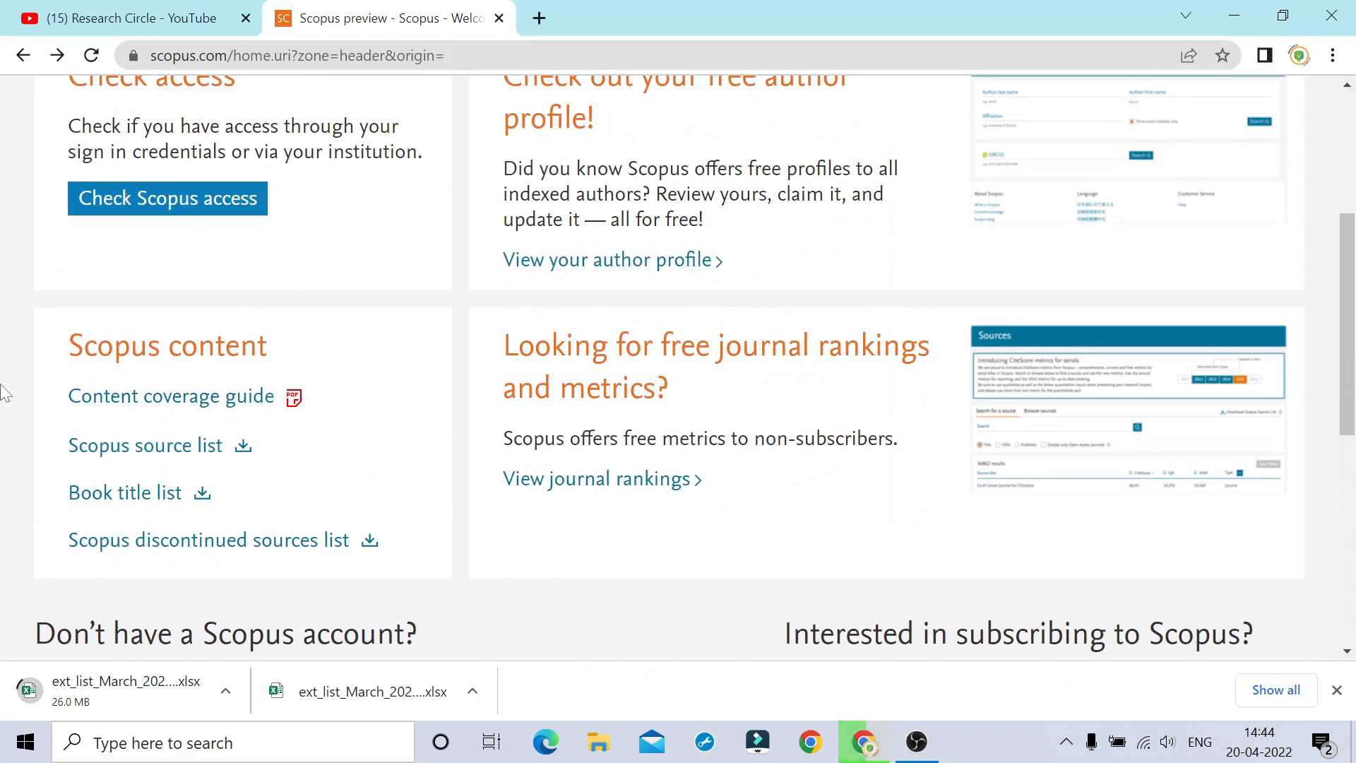
pyautogui.moveTo(144, 444)
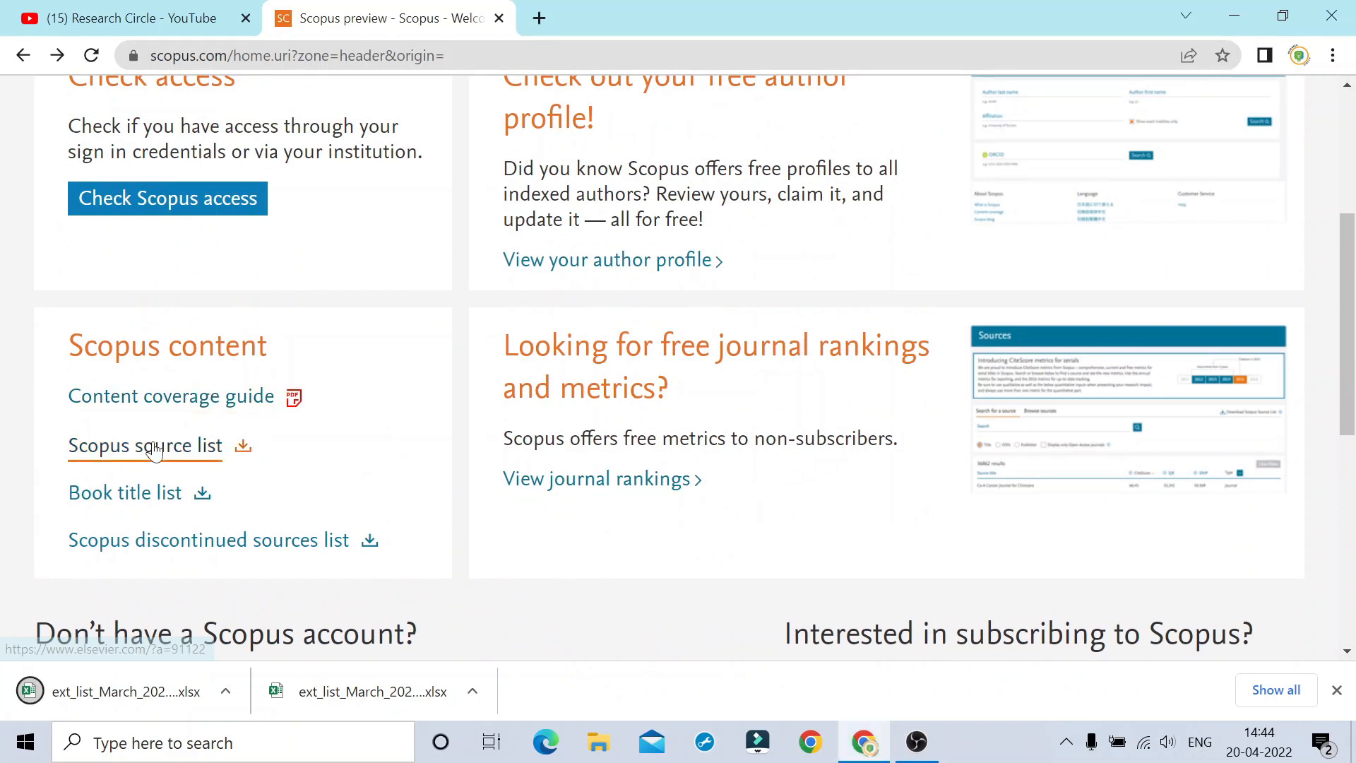
pyautogui.moveTo(144, 445)
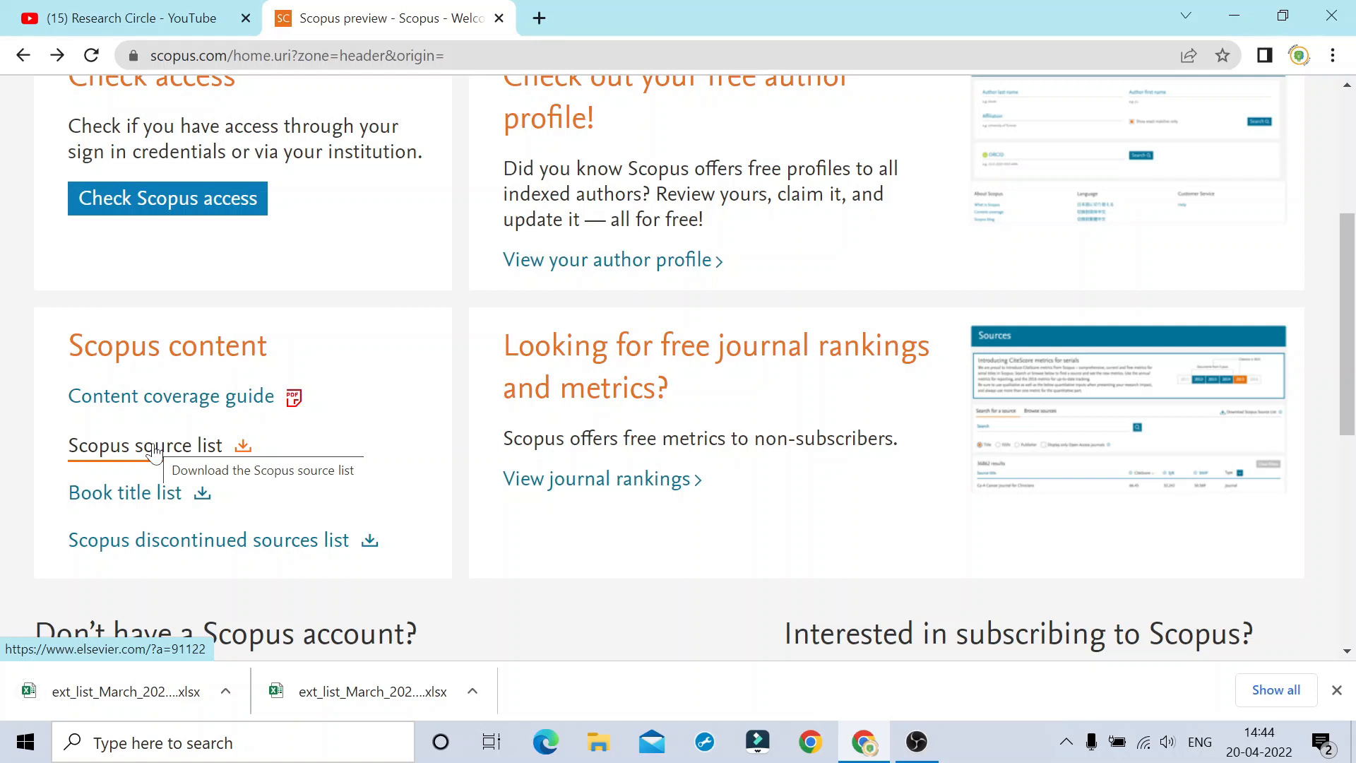
pyautogui.click(145, 445)
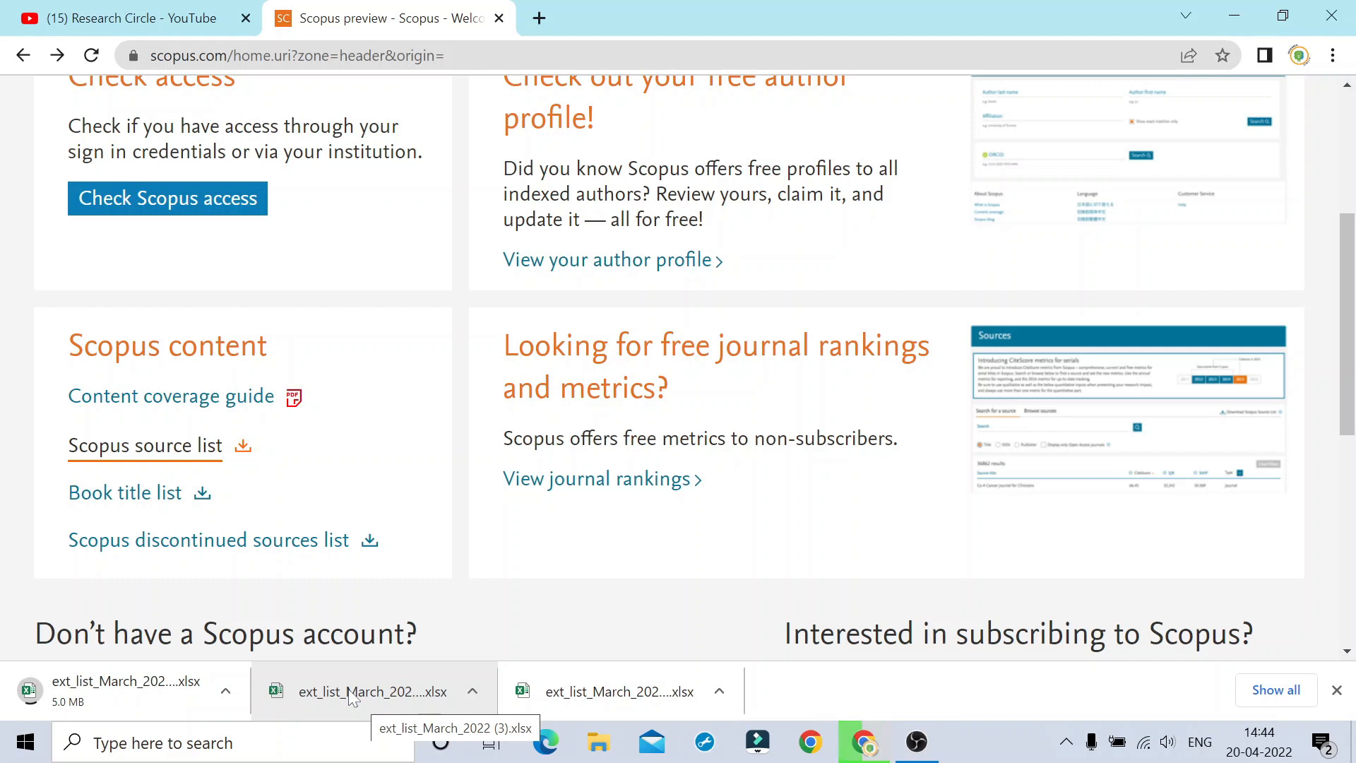
# - Open ext_list_March_2022 (3).xlsx from the download bar and enable editing
pyautogui.click(372, 691)
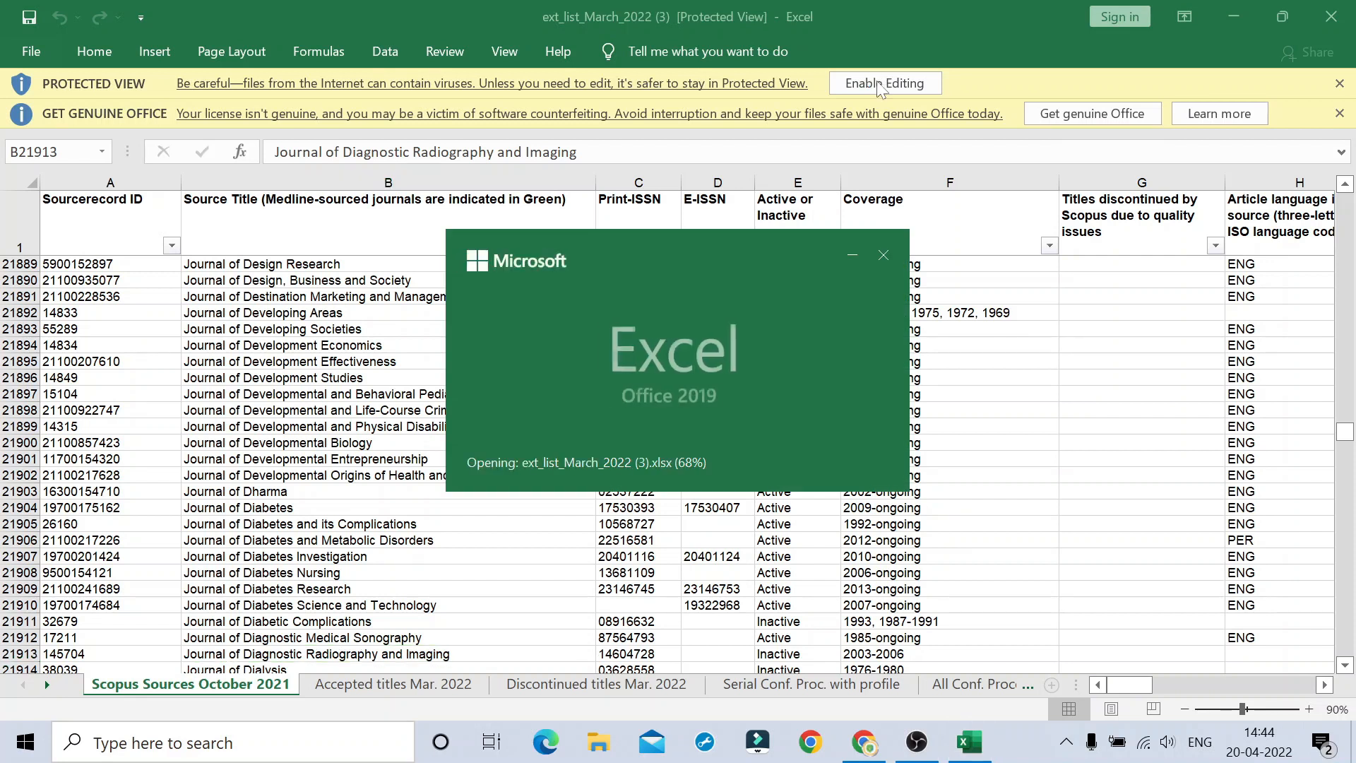
pyautogui.click(884, 83)
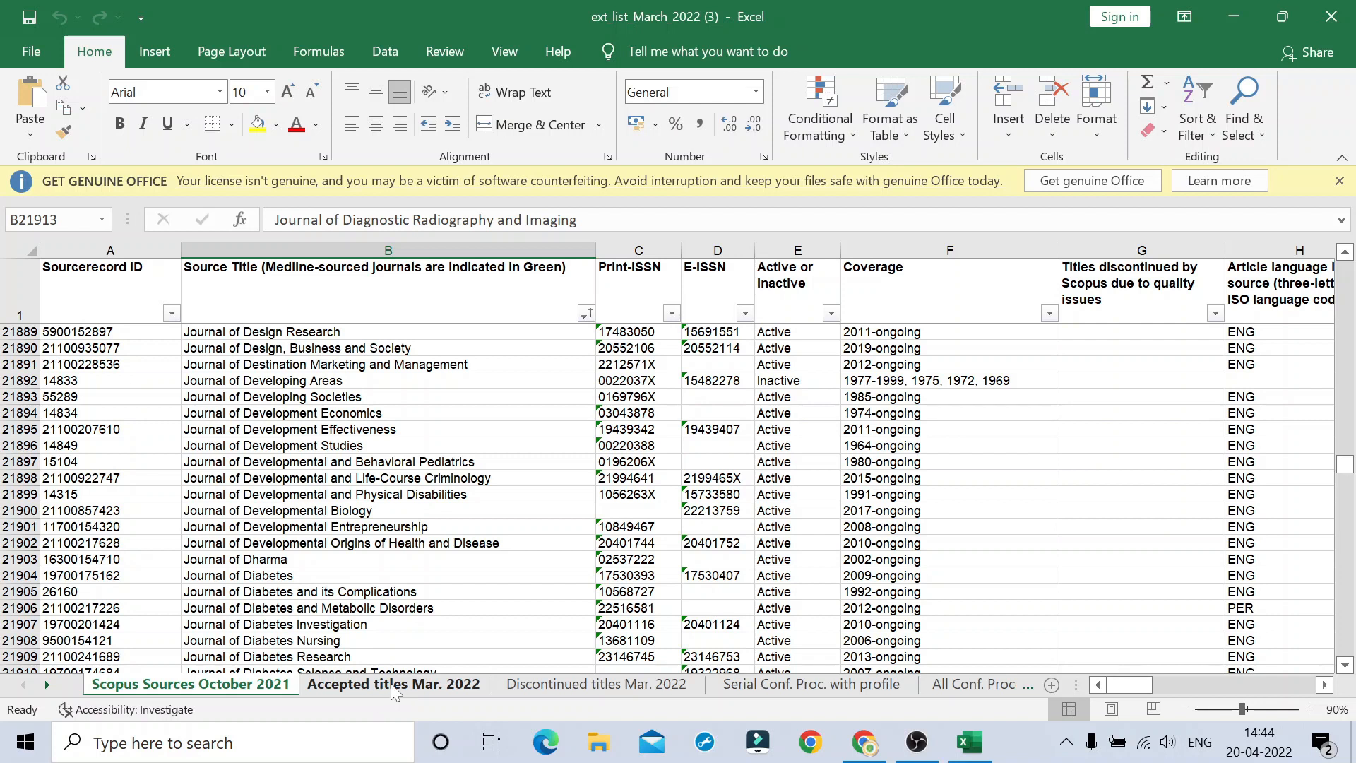
# - View the Accepted titles Mar. 2022 sheet, then the Discontinued titles Mar. 2022 sheet
pyautogui.click(393, 684)
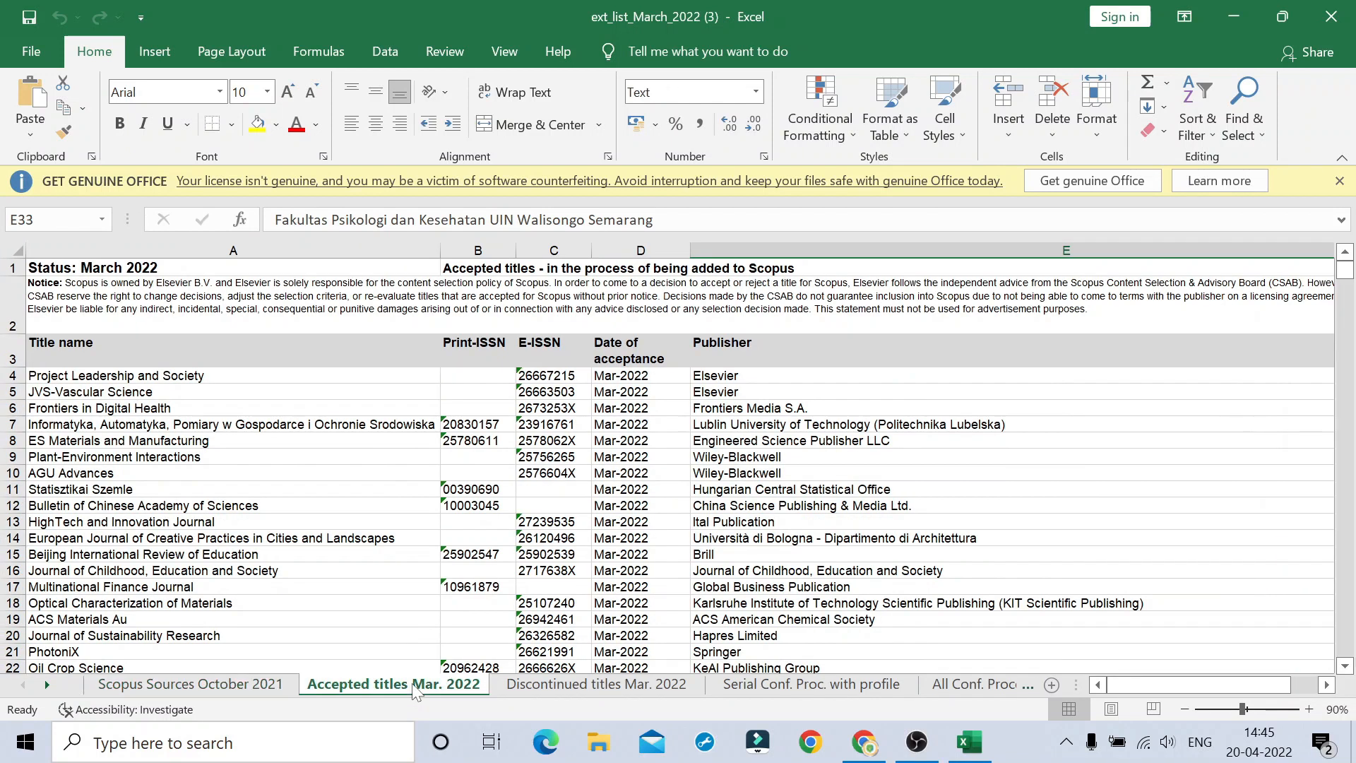
pyautogui.click(595, 685)
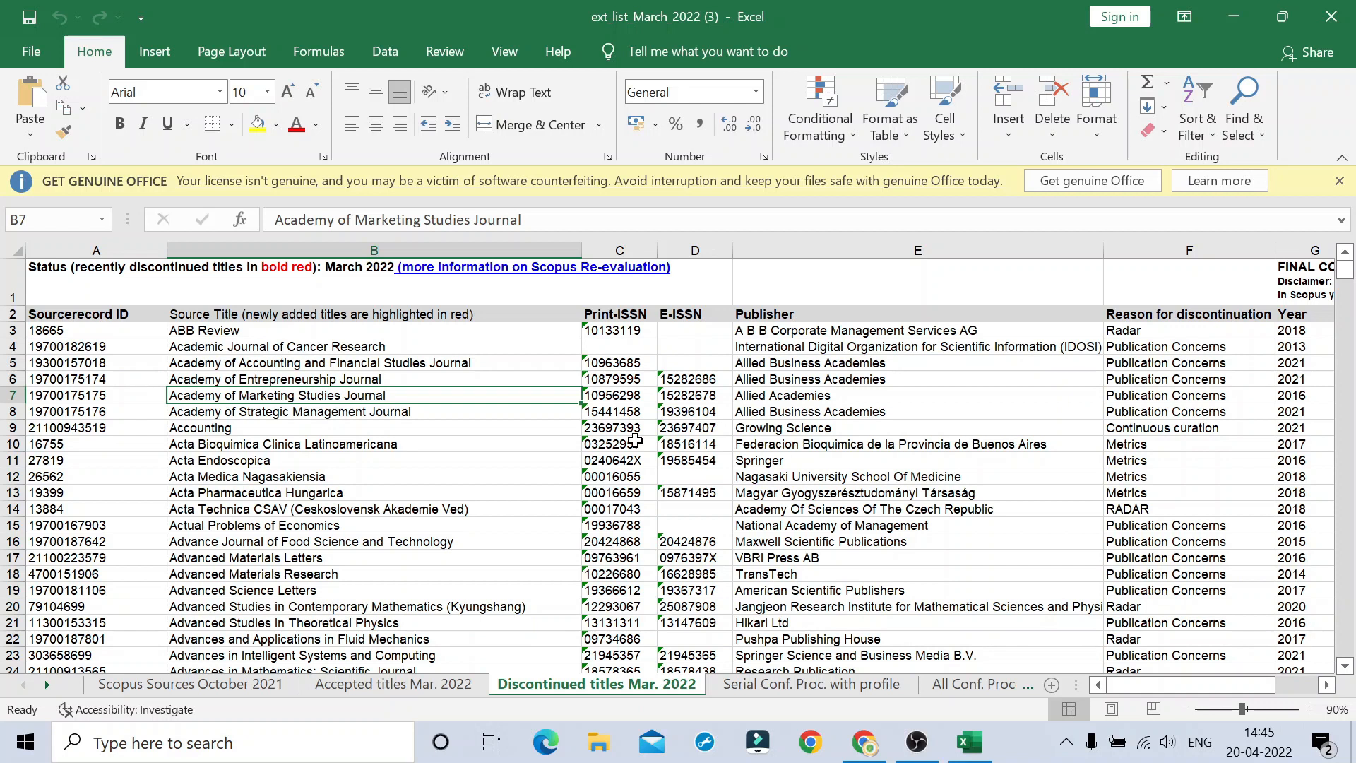
pyautogui.moveTo(636, 441)
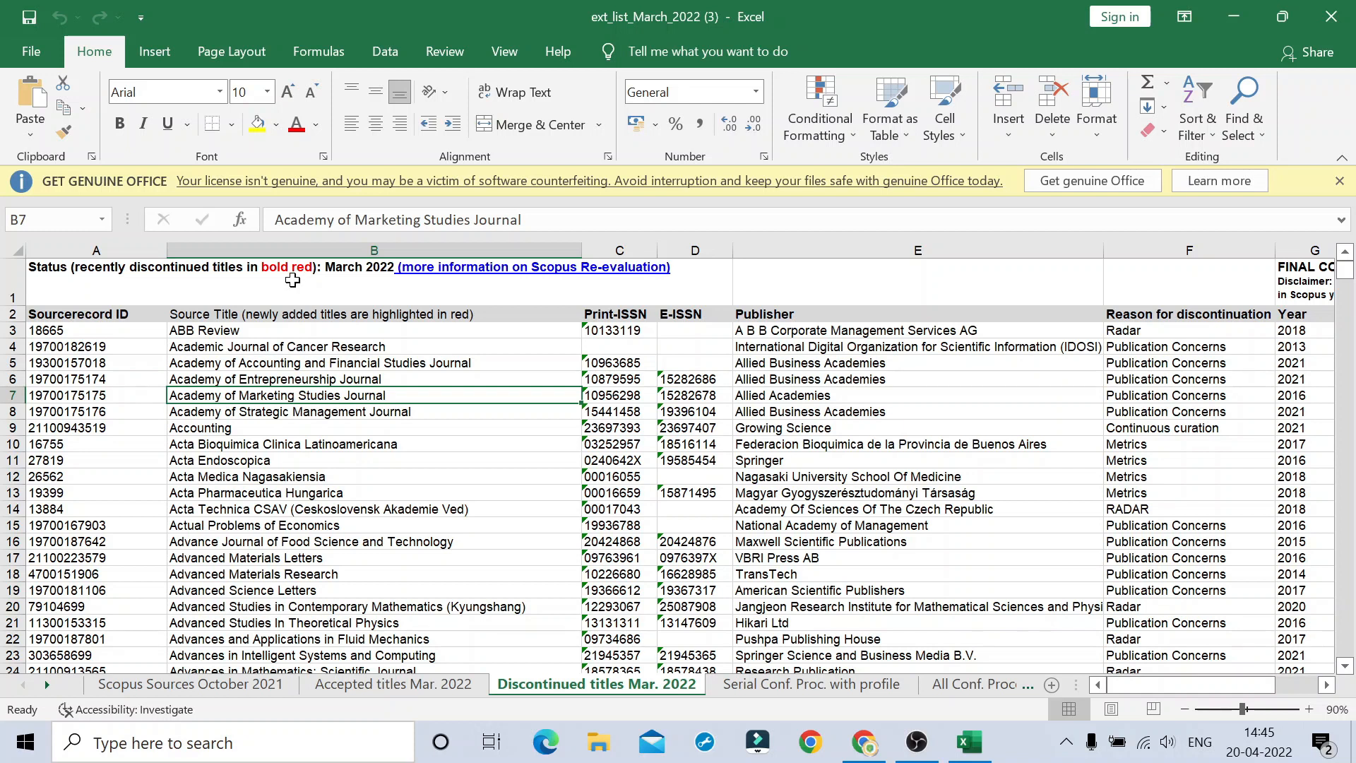
pyautogui.moveTo(1315, 43)
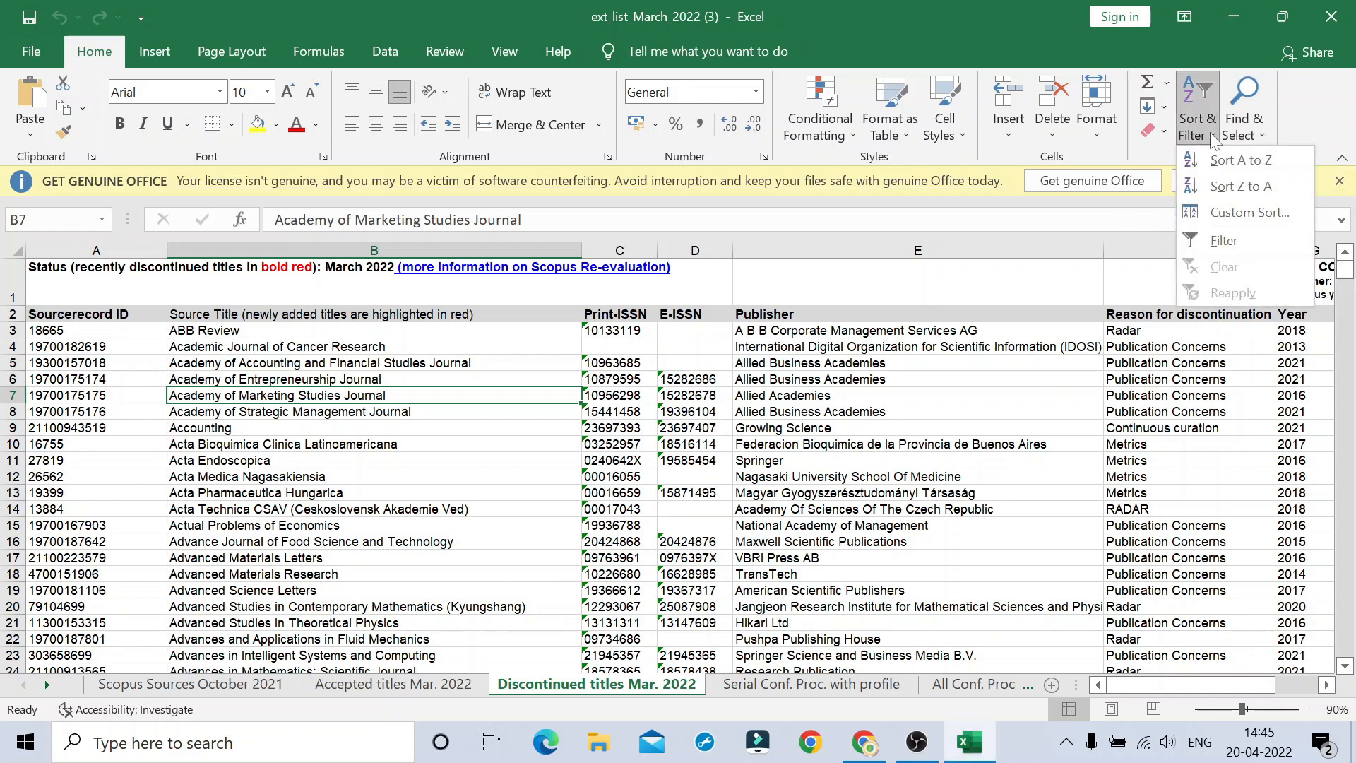
pyautogui.moveTo(1225, 240)
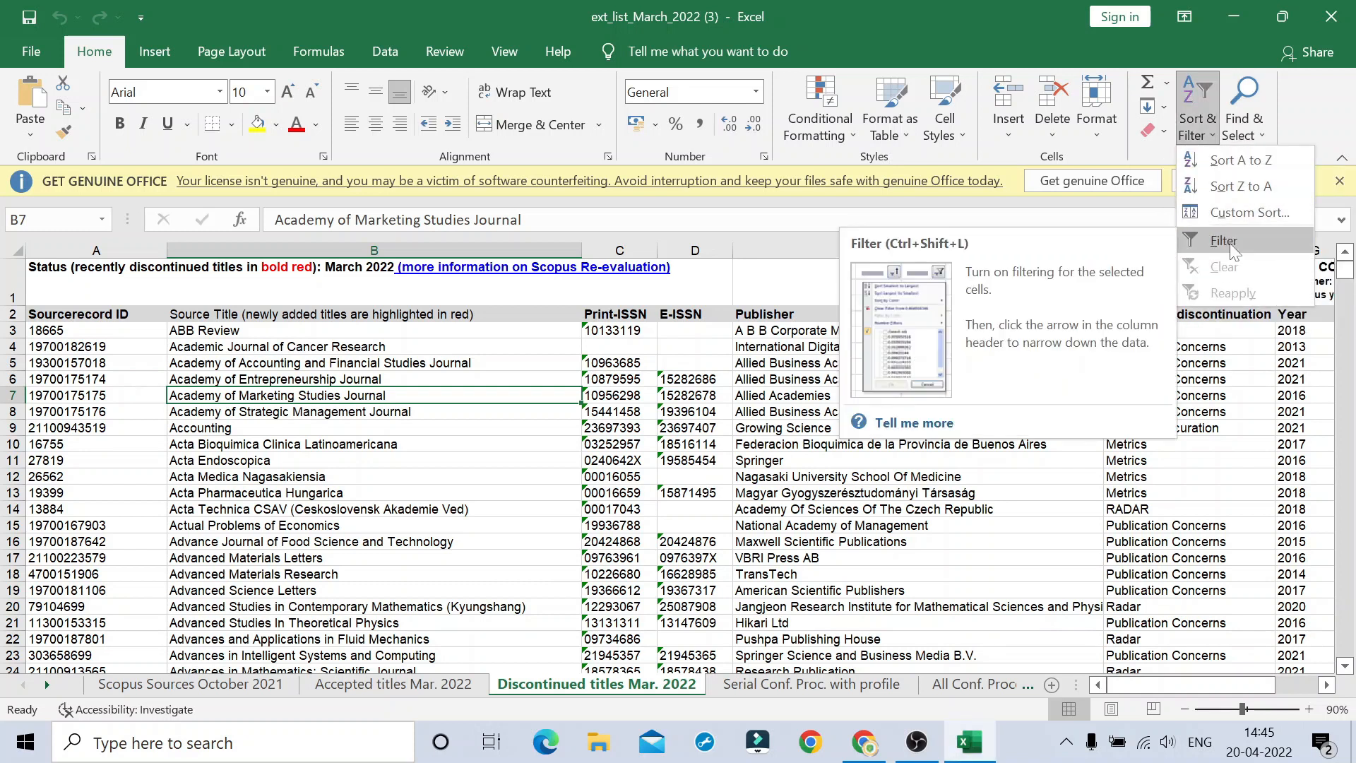
# - Turn on filtering and open the Source Title column's Sort by Color options
pyautogui.click(1223, 240)
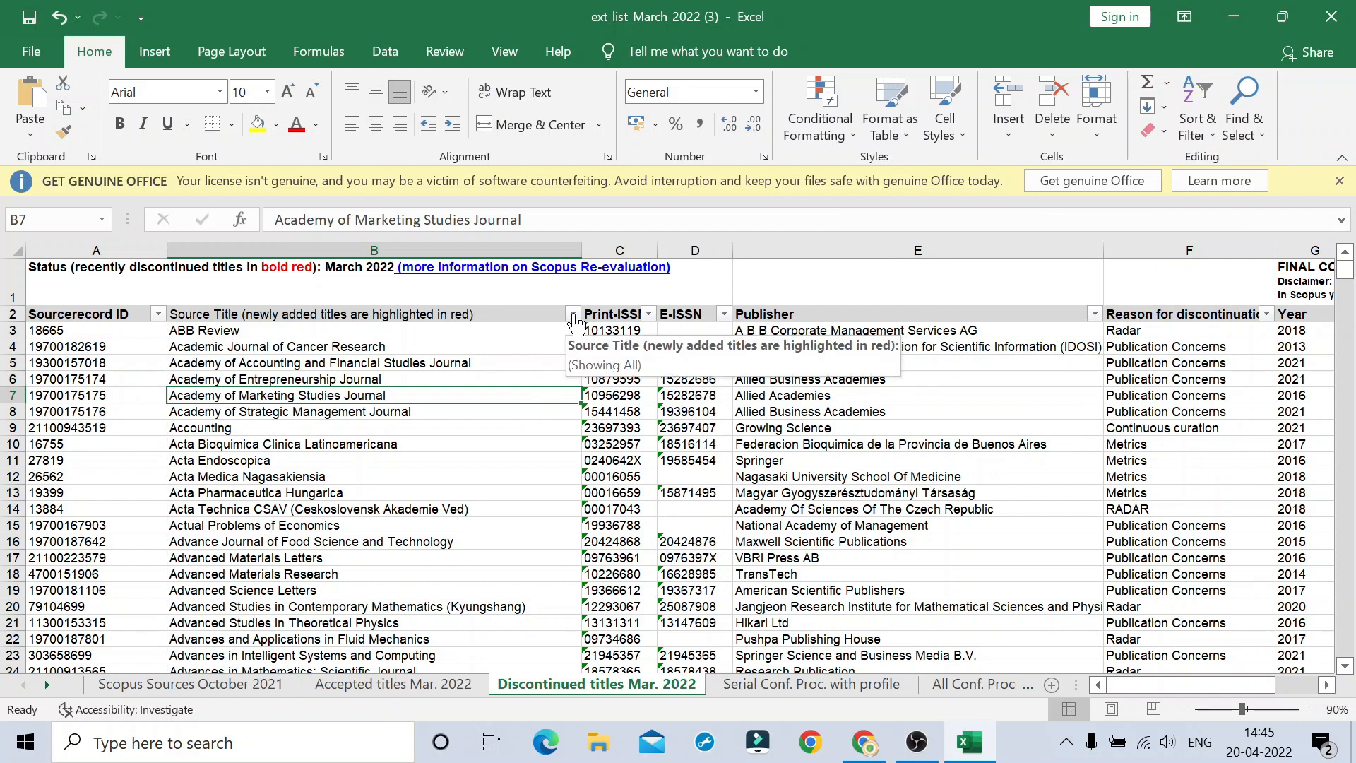
pyautogui.click(574, 314)
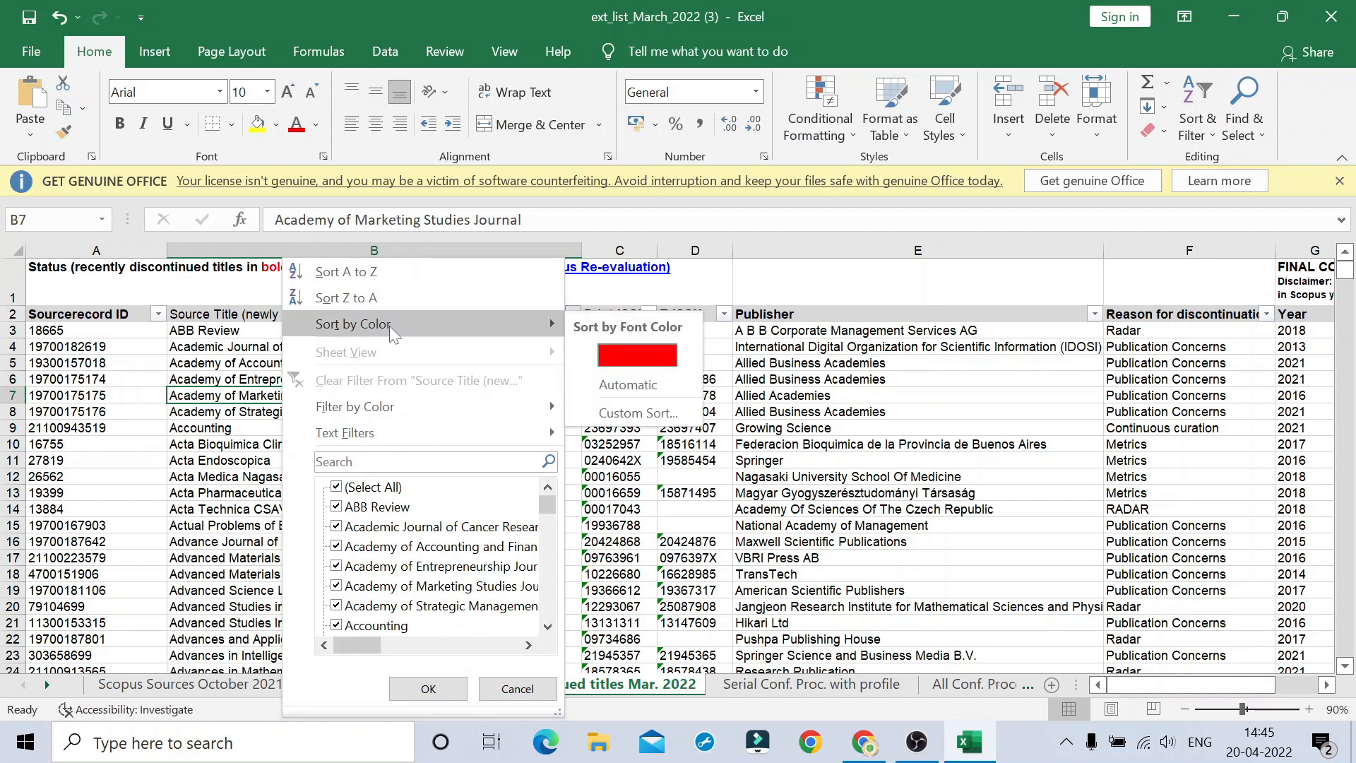
pyautogui.moveTo(637, 355)
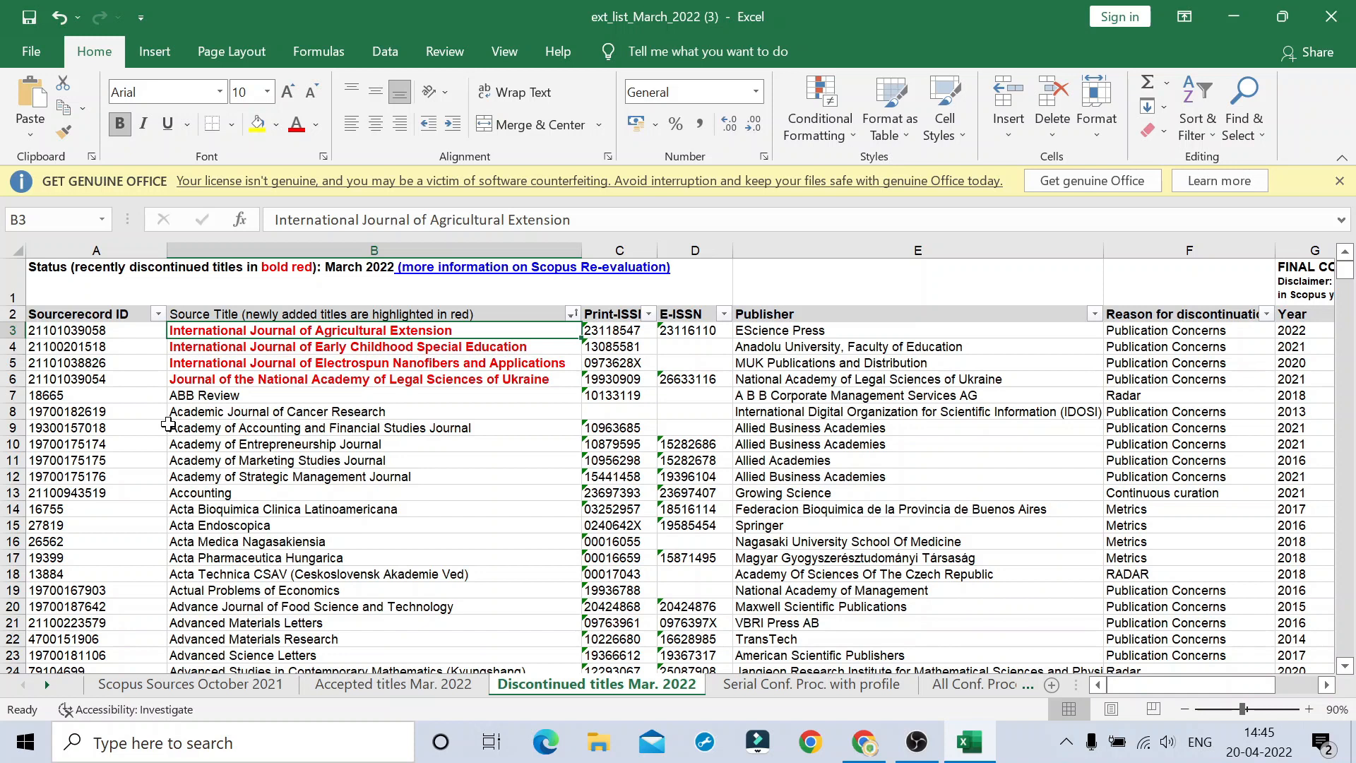
pyautogui.moveTo(277, 358)
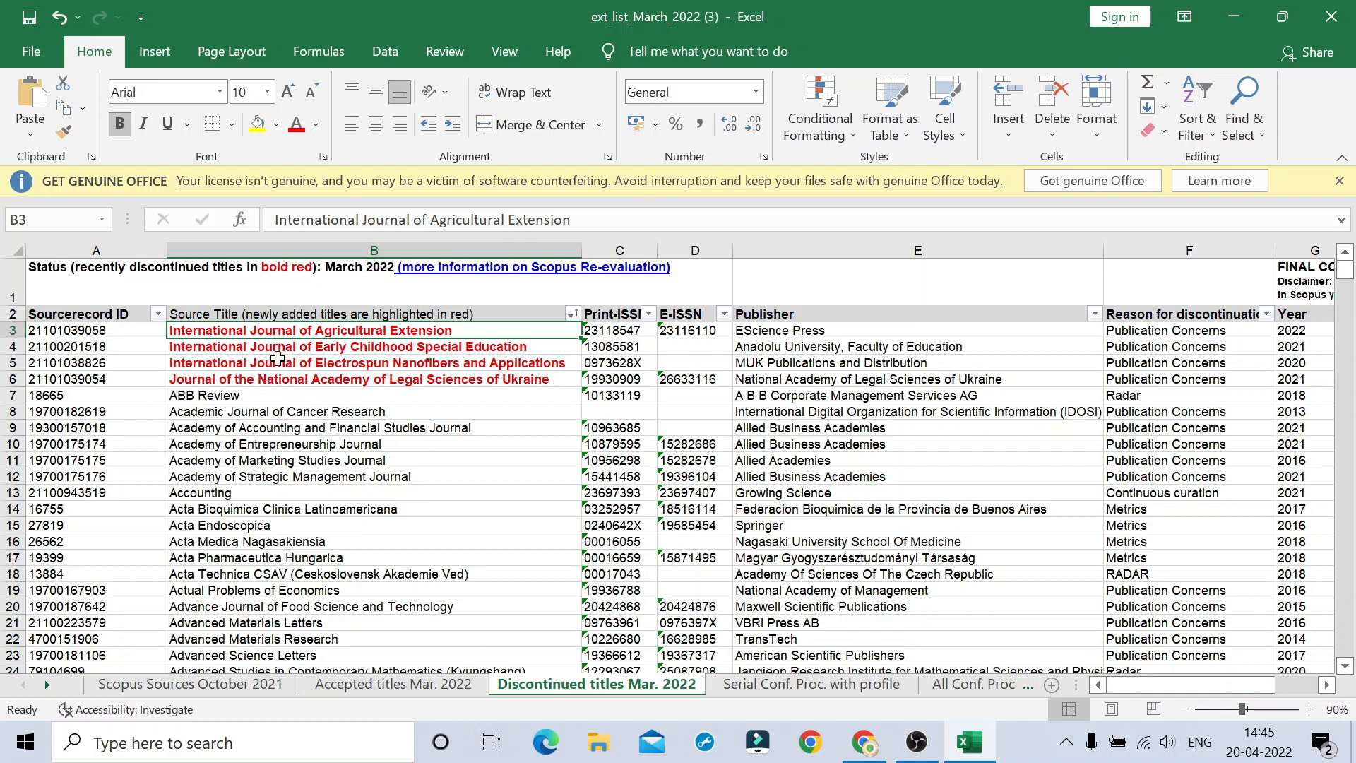
pyautogui.moveTo(833, 334)
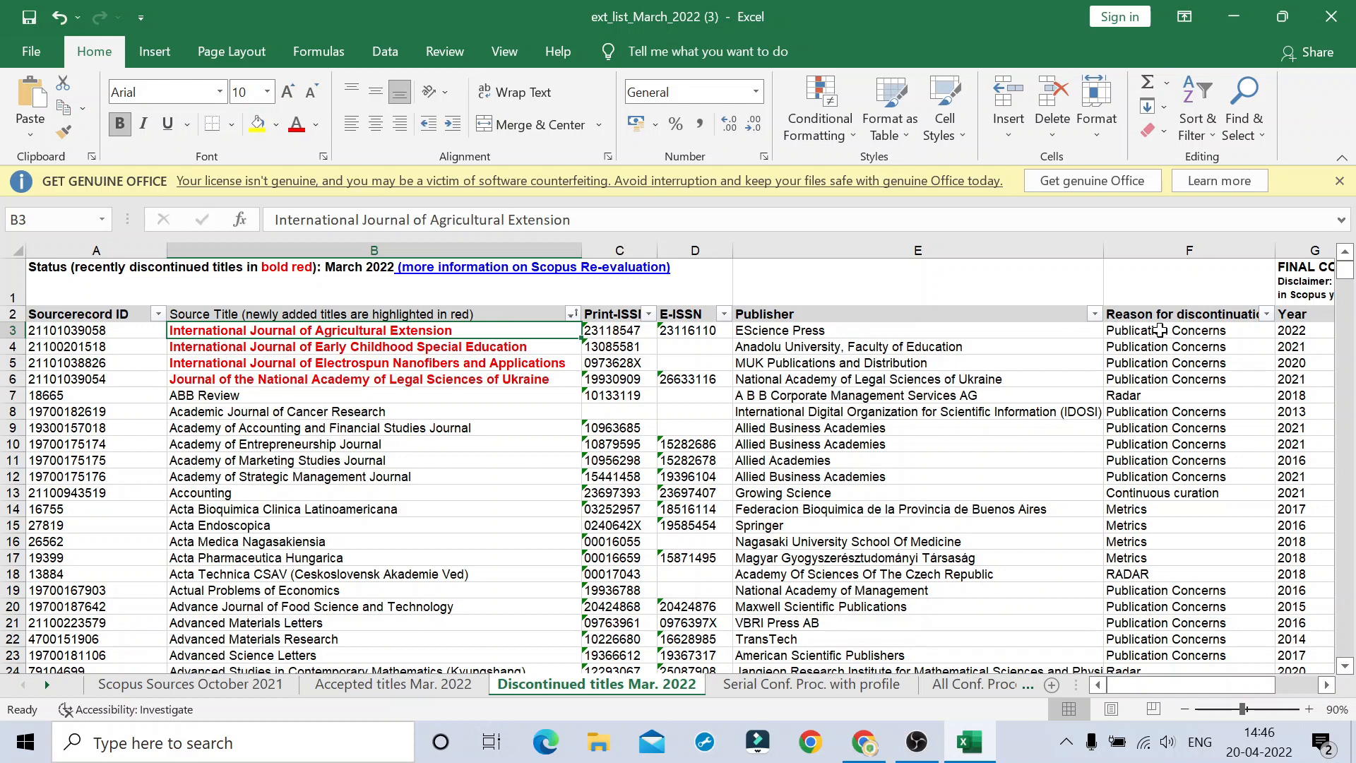
# - Inspect the four red bold titles in B3–B6 and their discontinuation reasons in column F
pyautogui.click(1188, 330)
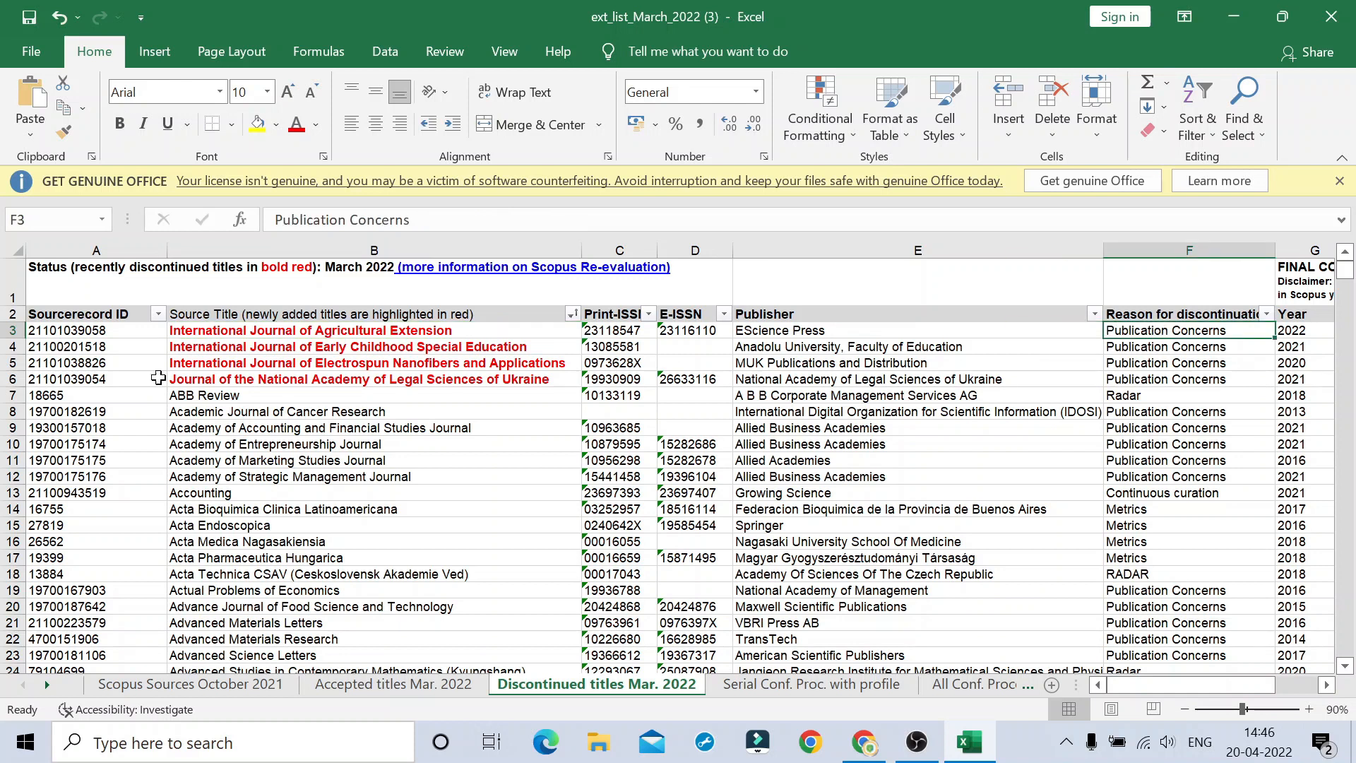
pyautogui.moveTo(211, 347)
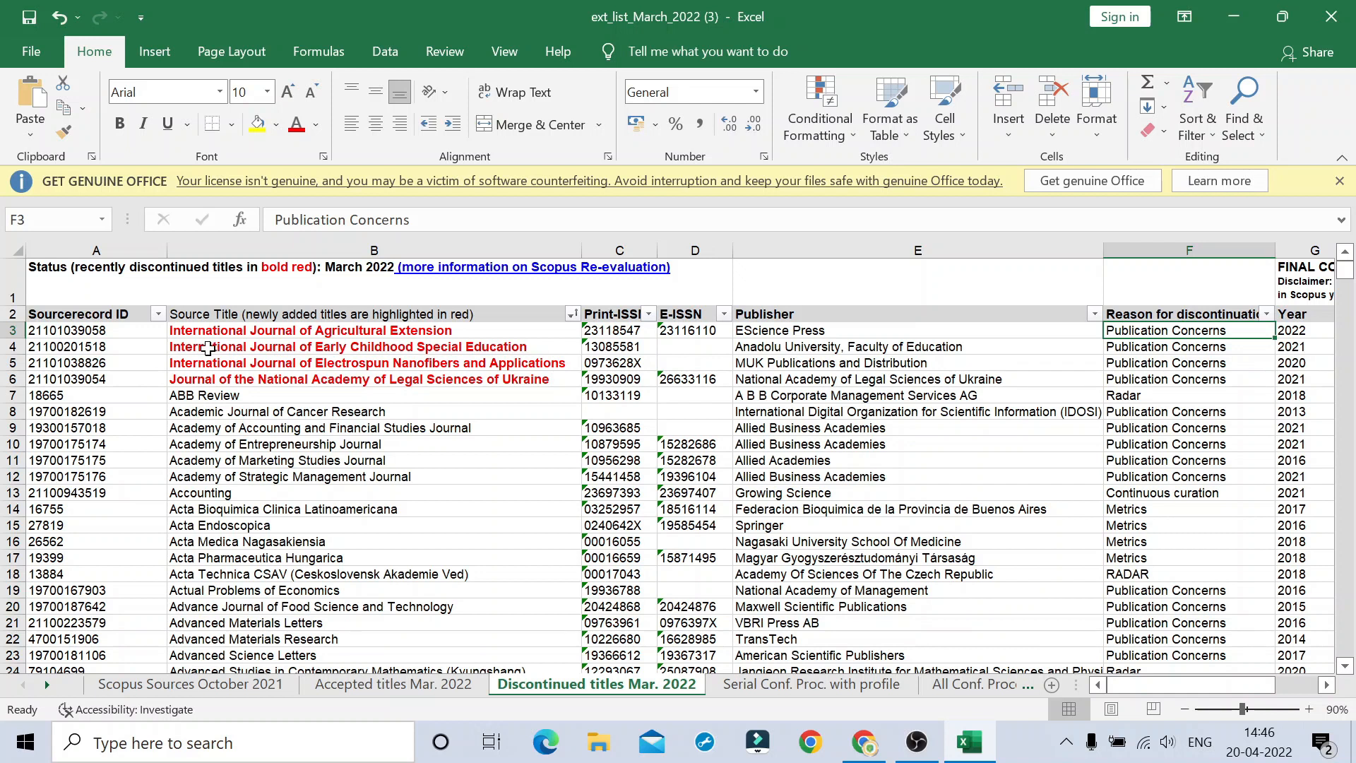
pyautogui.click(374, 347)
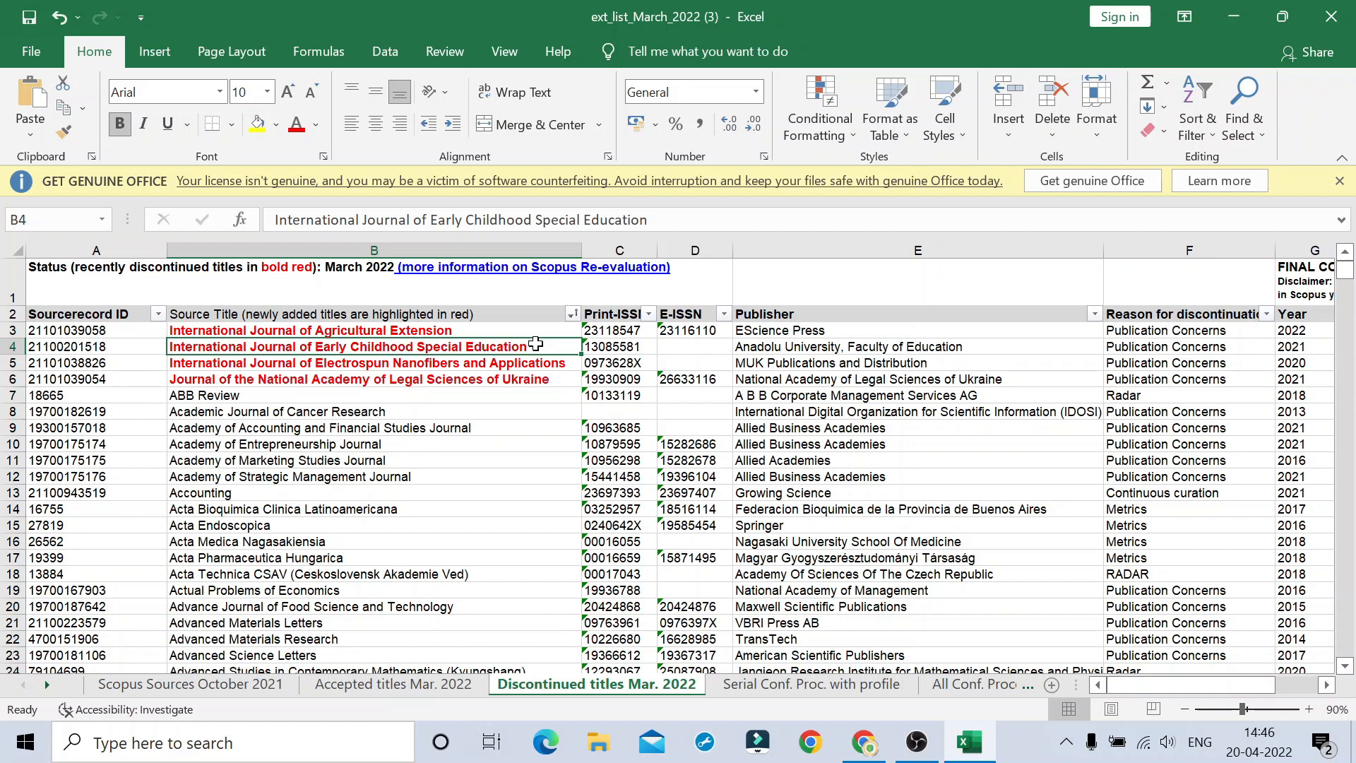
pyautogui.click(373, 362)
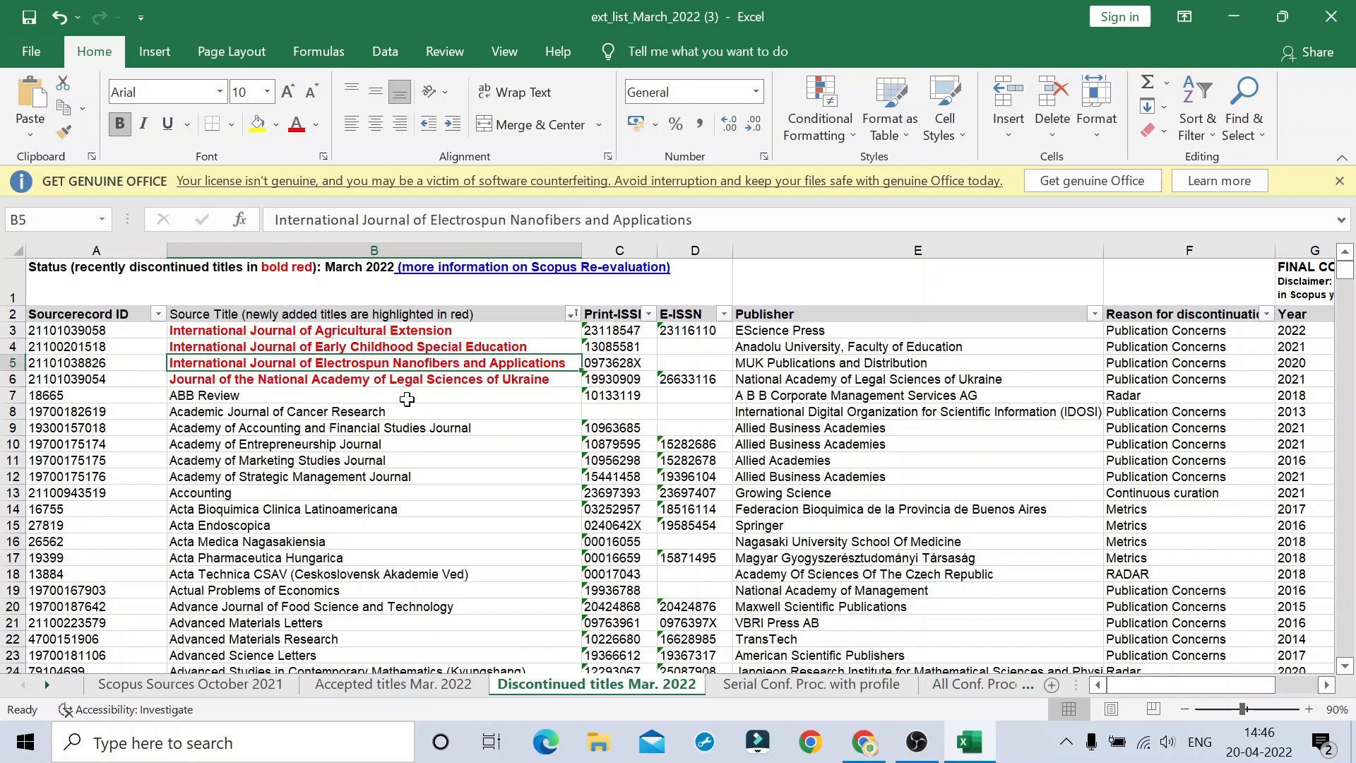
pyautogui.moveTo(427, 373)
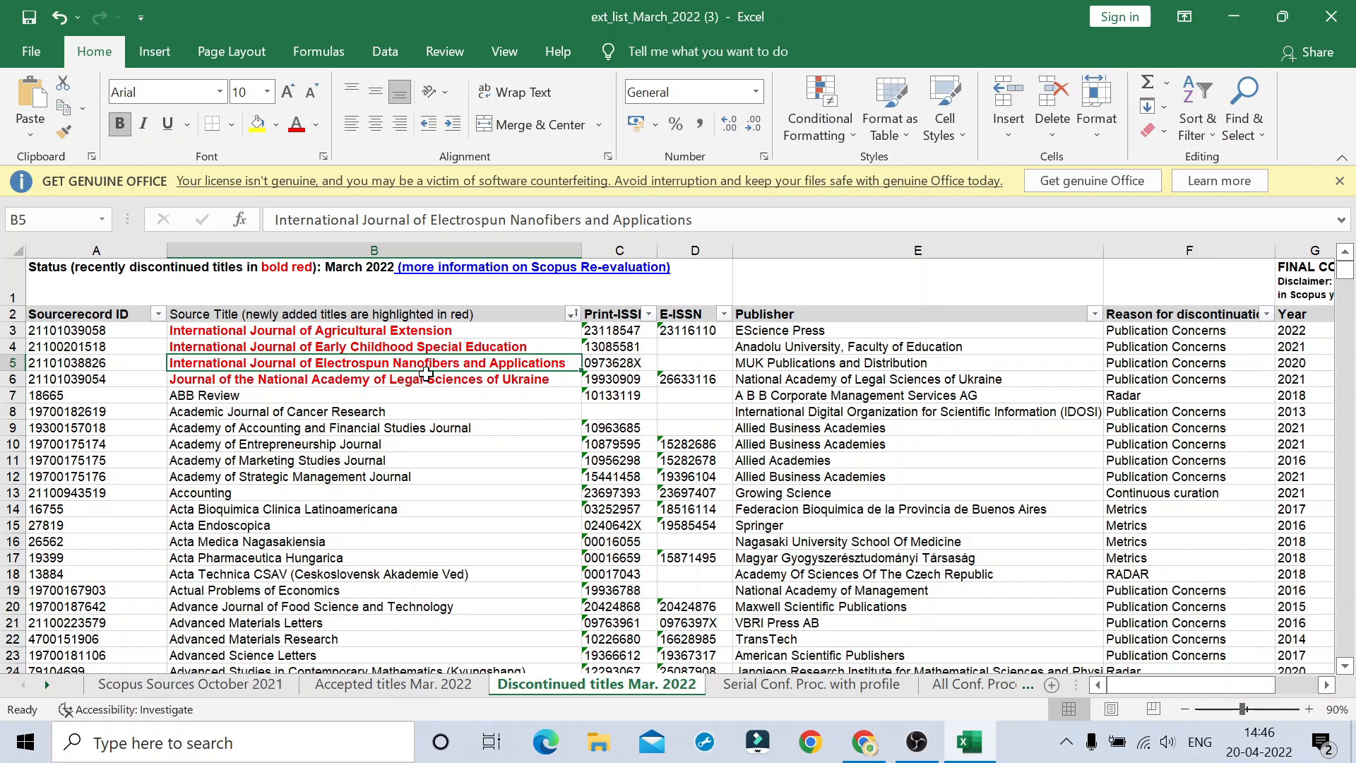
pyautogui.moveTo(1008, 362)
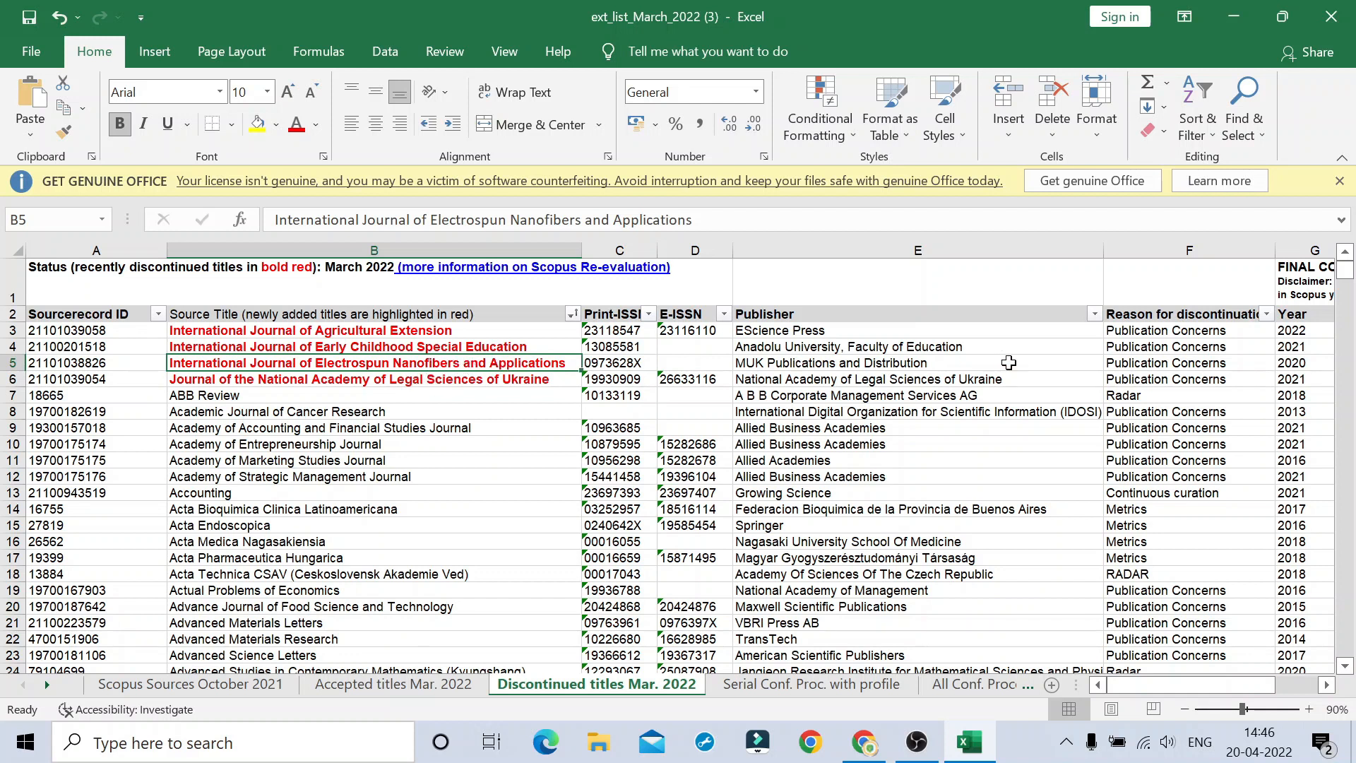
pyautogui.click(1188, 362)
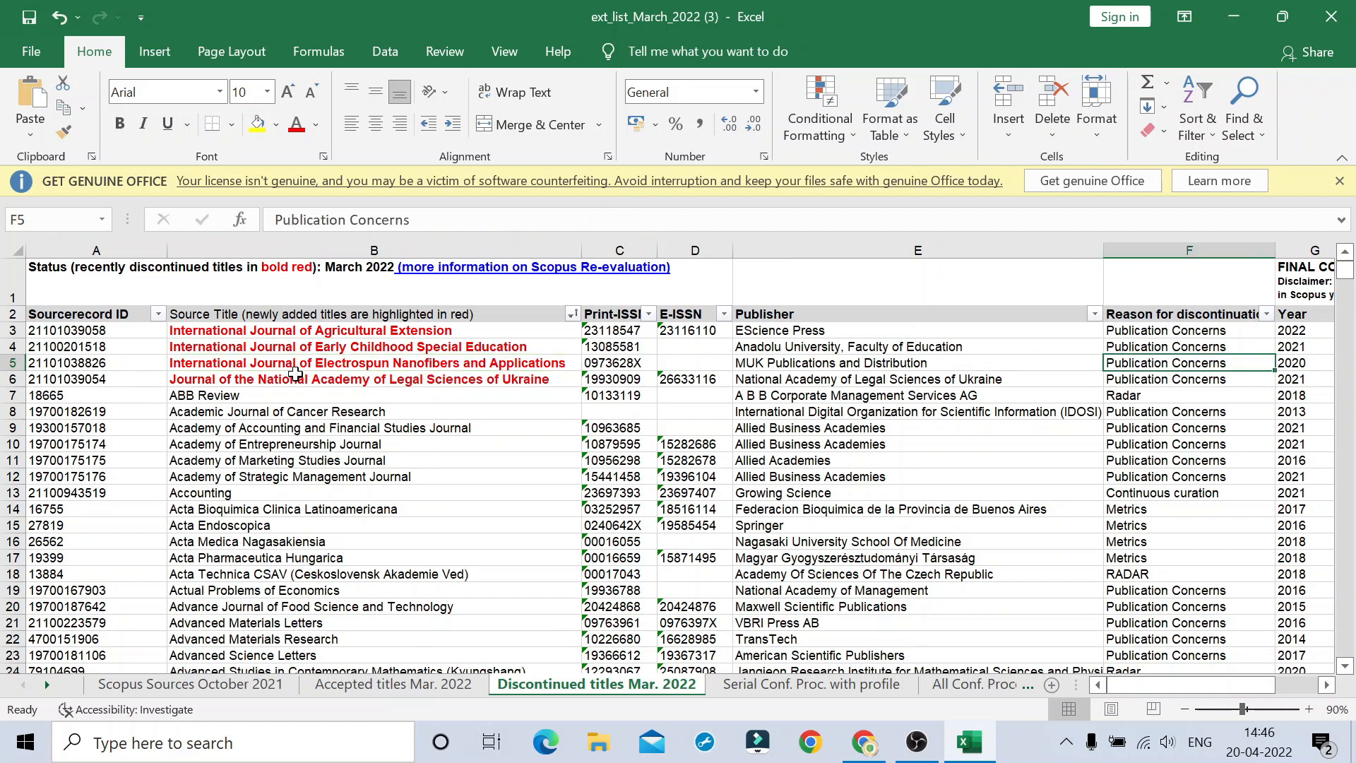
pyautogui.click(374, 379)
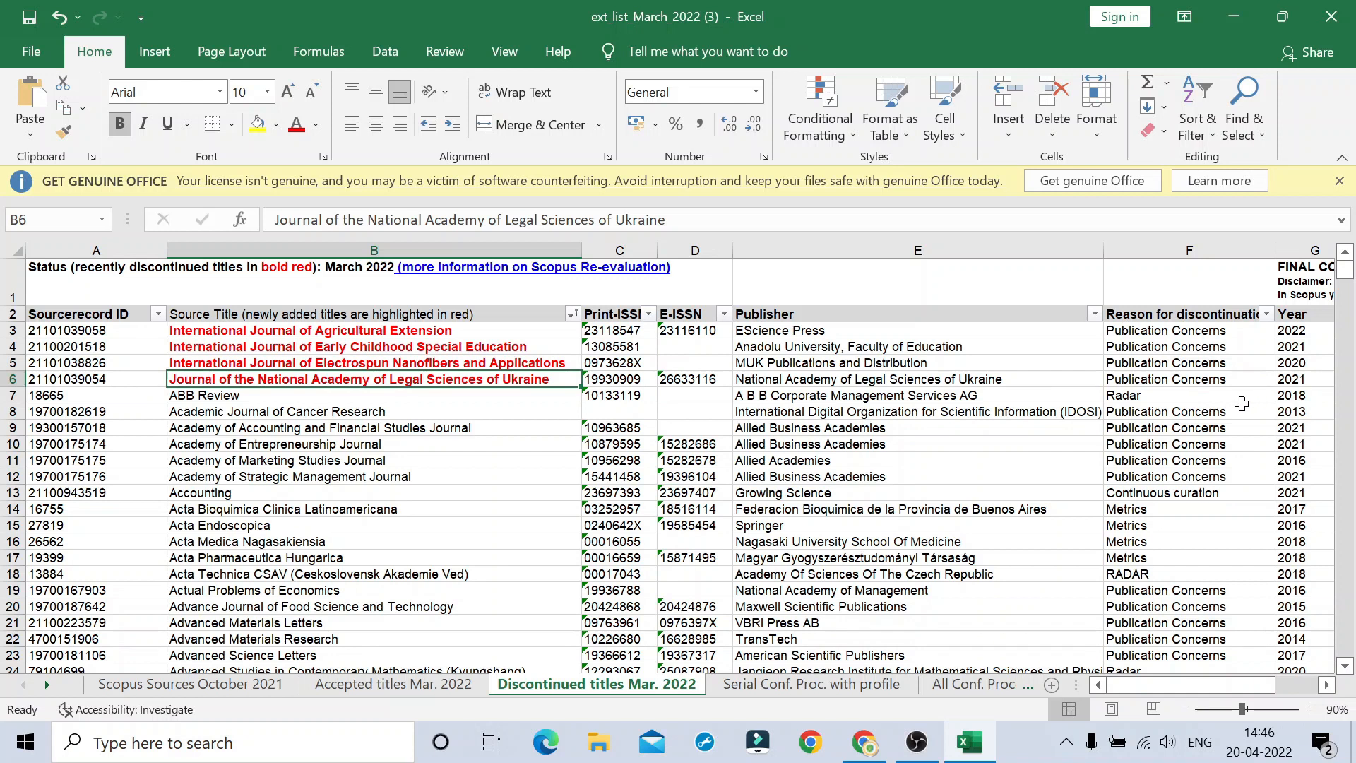
pyautogui.click(1188, 378)
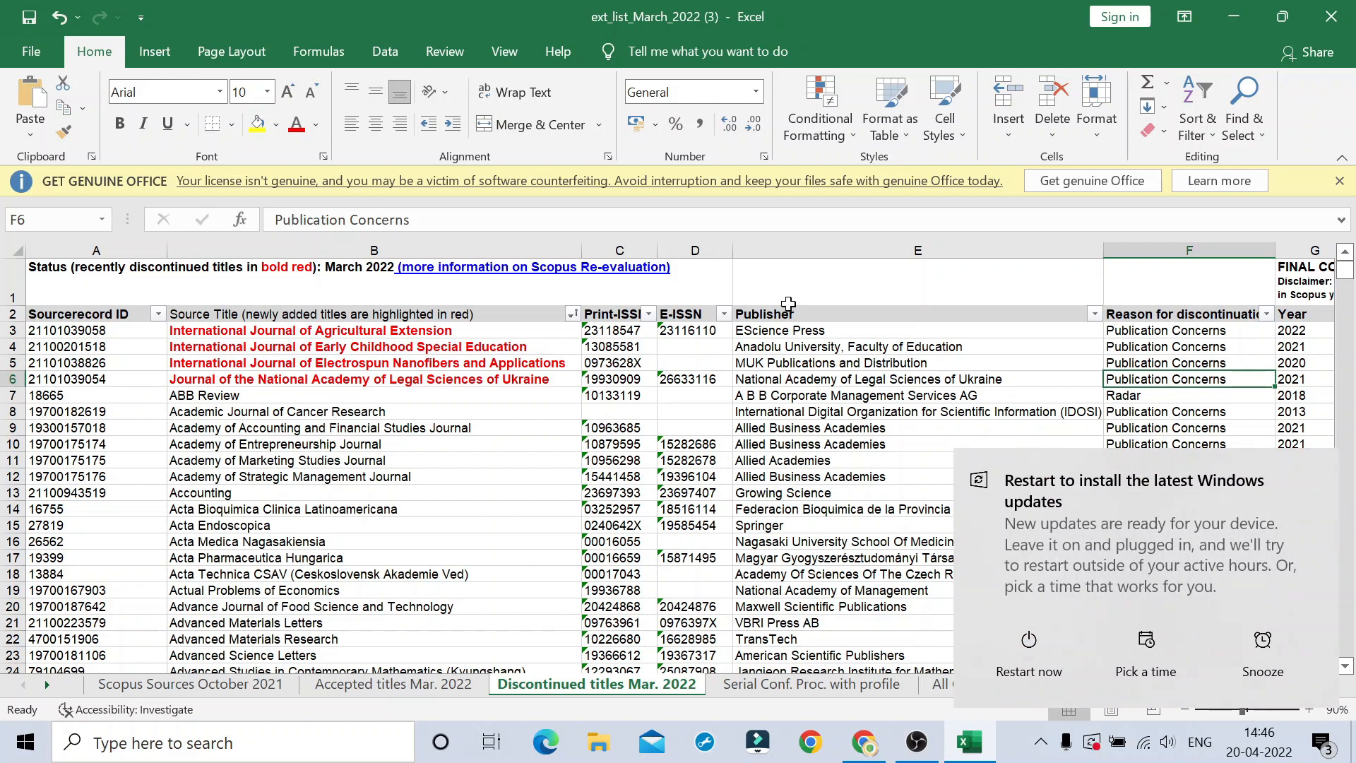
pyautogui.moveTo(698, 363)
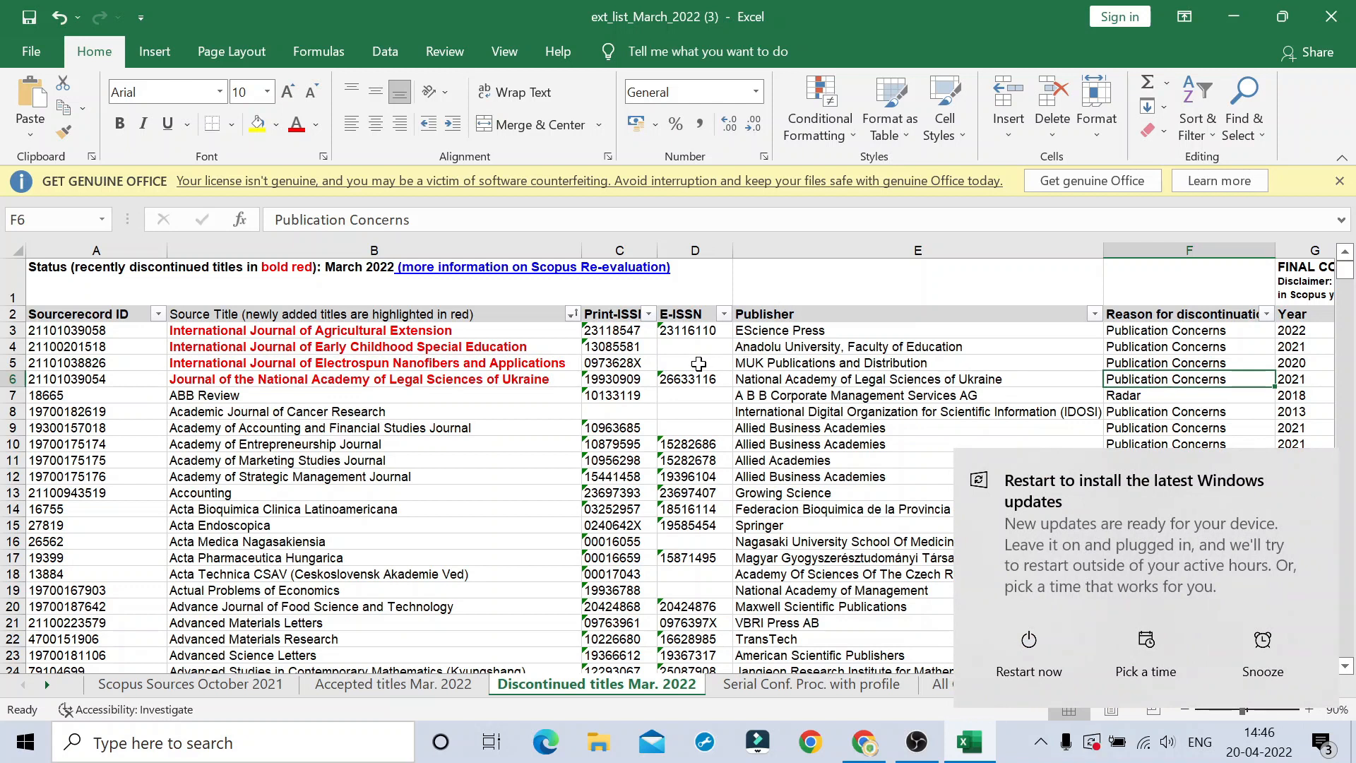
pyautogui.moveTo(707, 379)
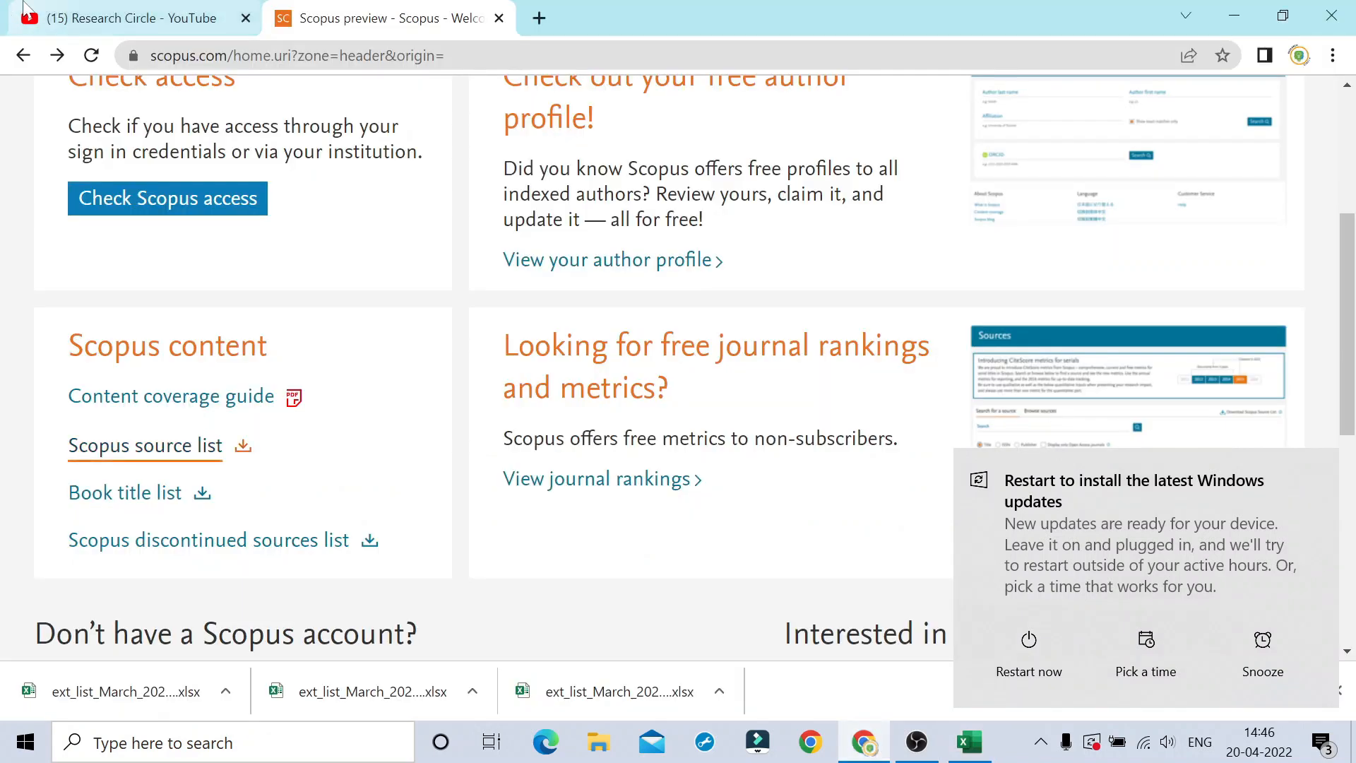
# - Open Research Circle's 5th IMCCRT-2022 playlist and pause its first video
pyautogui.click(120, 17)
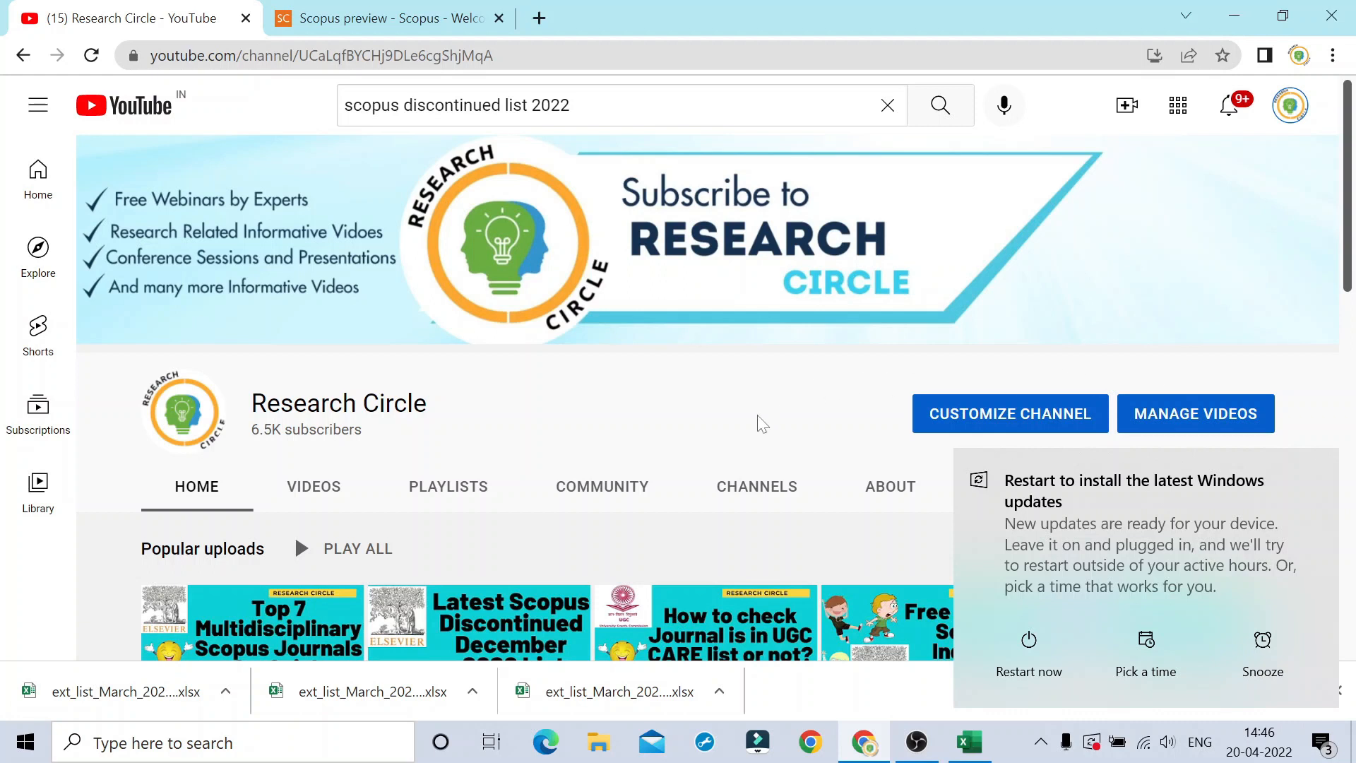
pyautogui.scroll(-3)
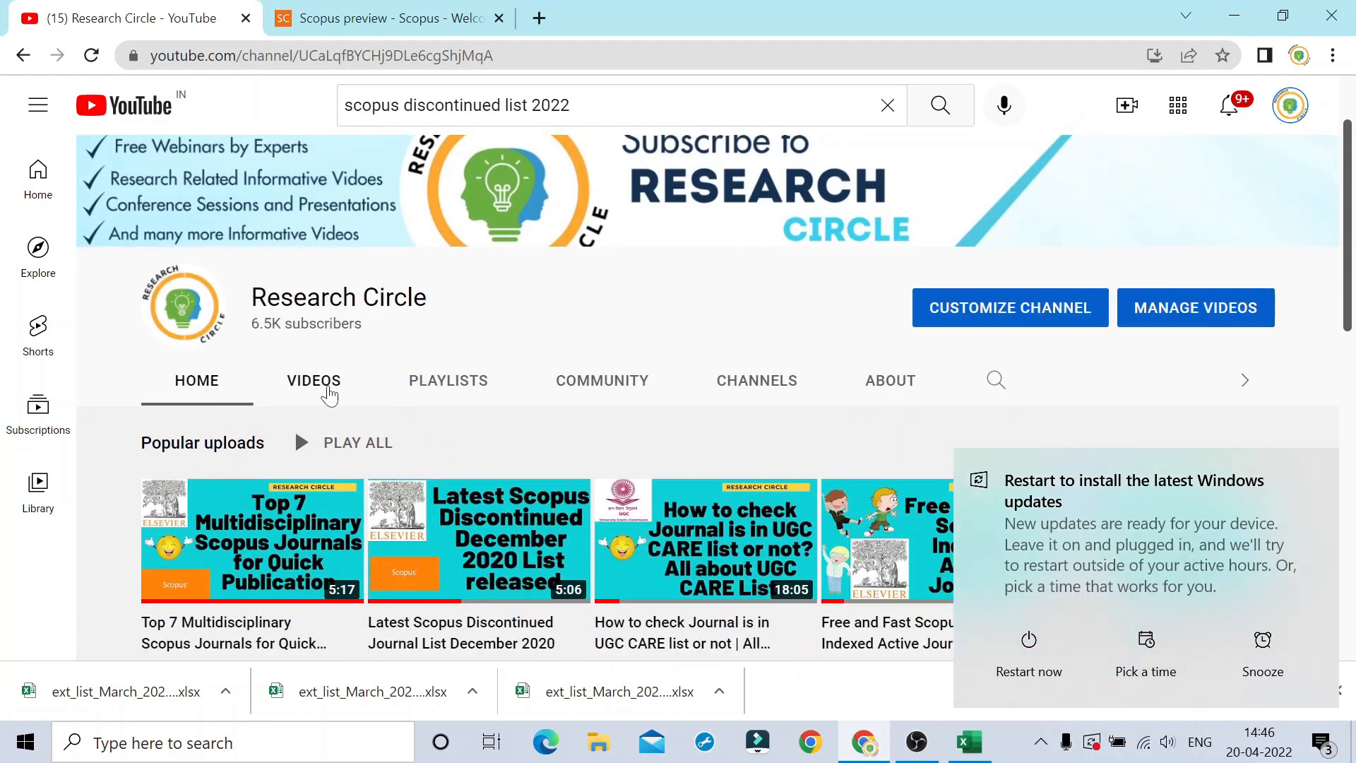
pyautogui.click(448, 380)
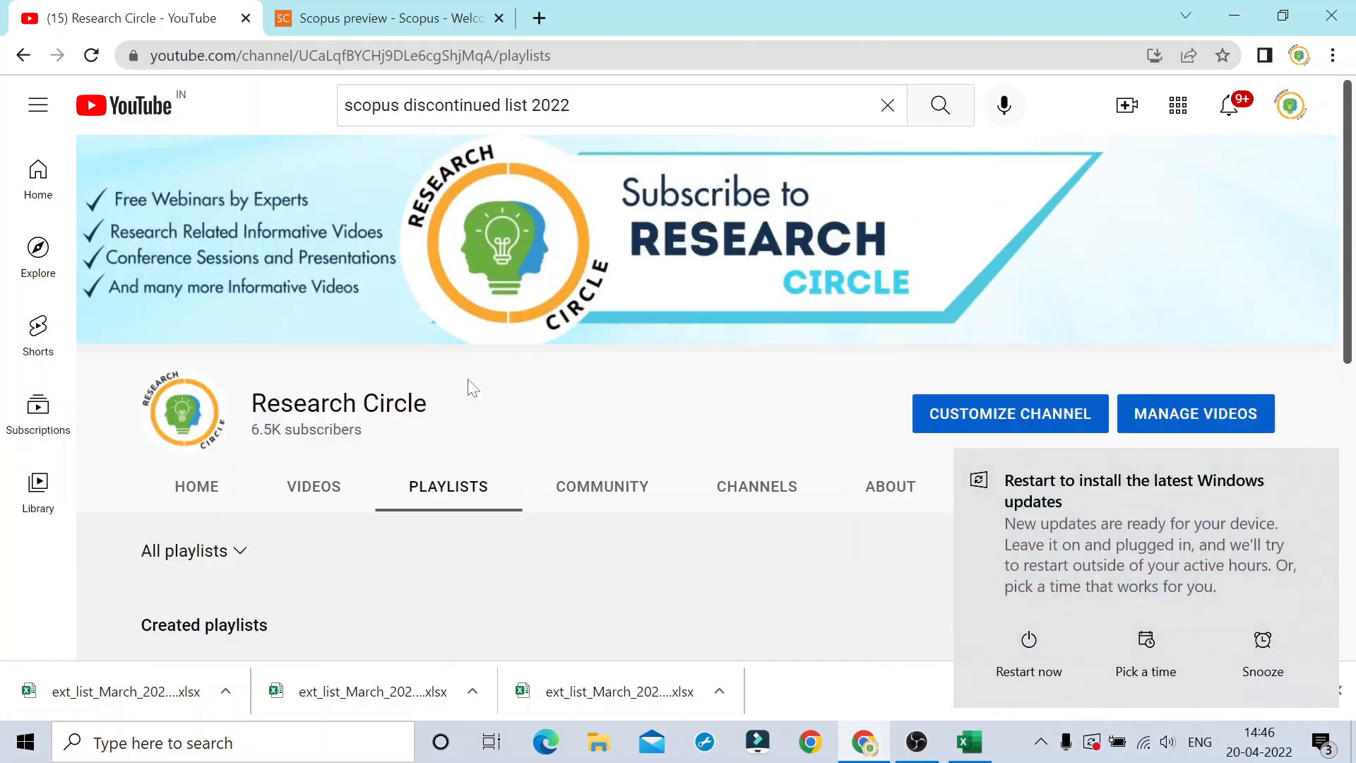
pyautogui.scroll(-3)
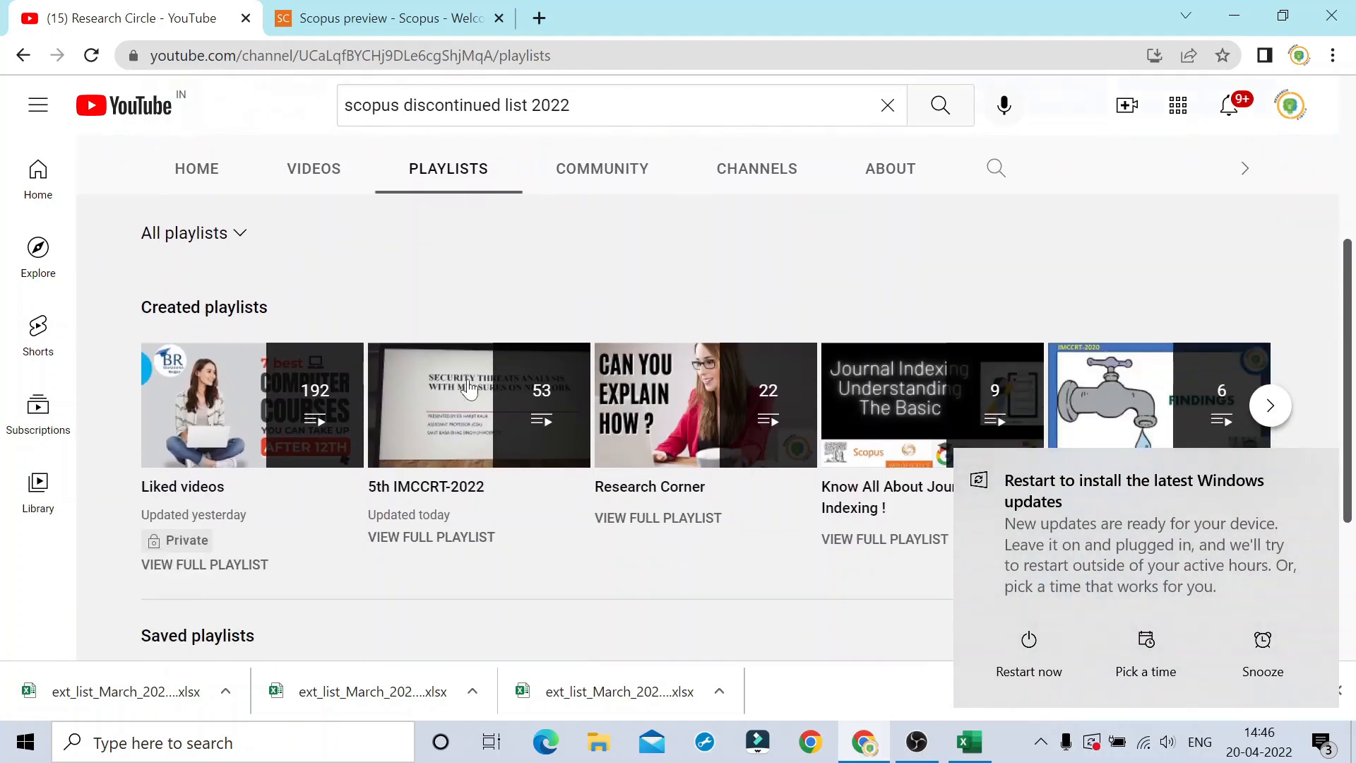
pyautogui.moveTo(479, 404)
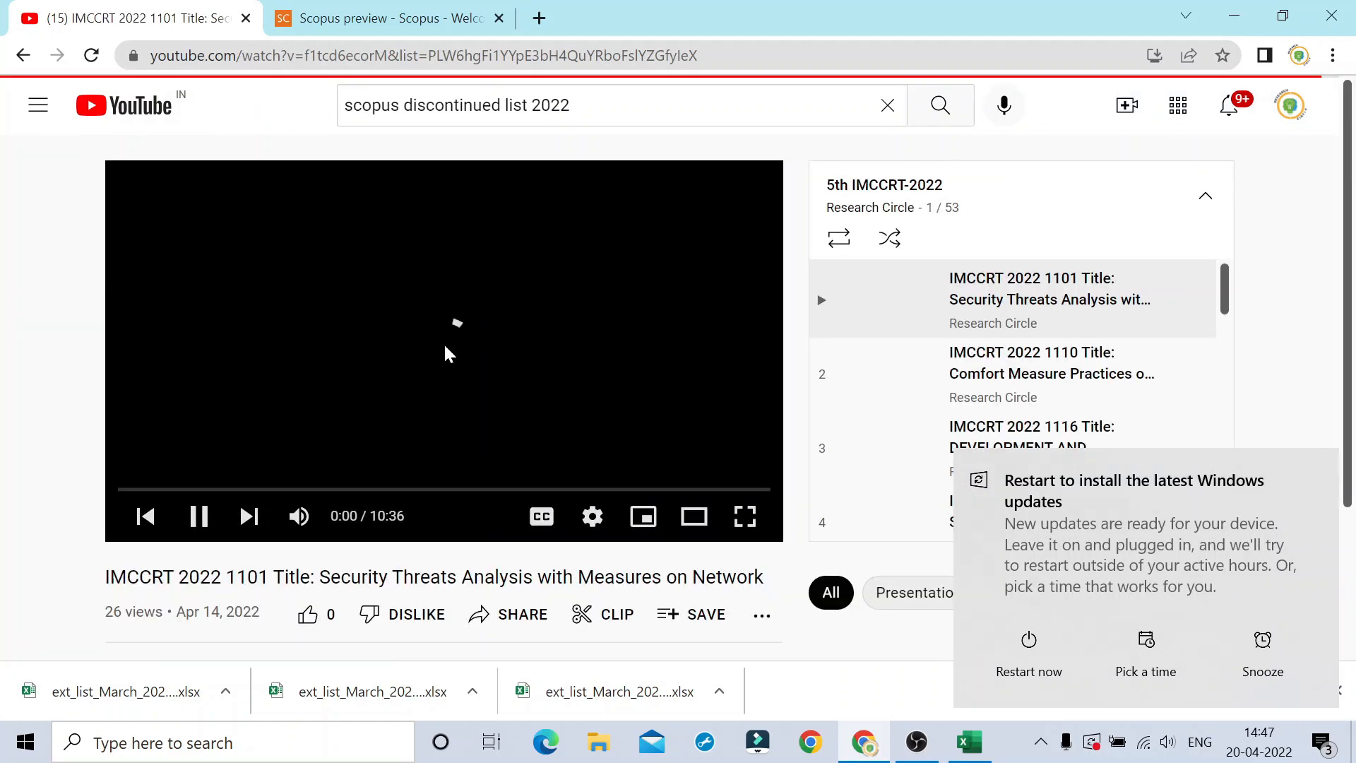
pyautogui.click(197, 516)
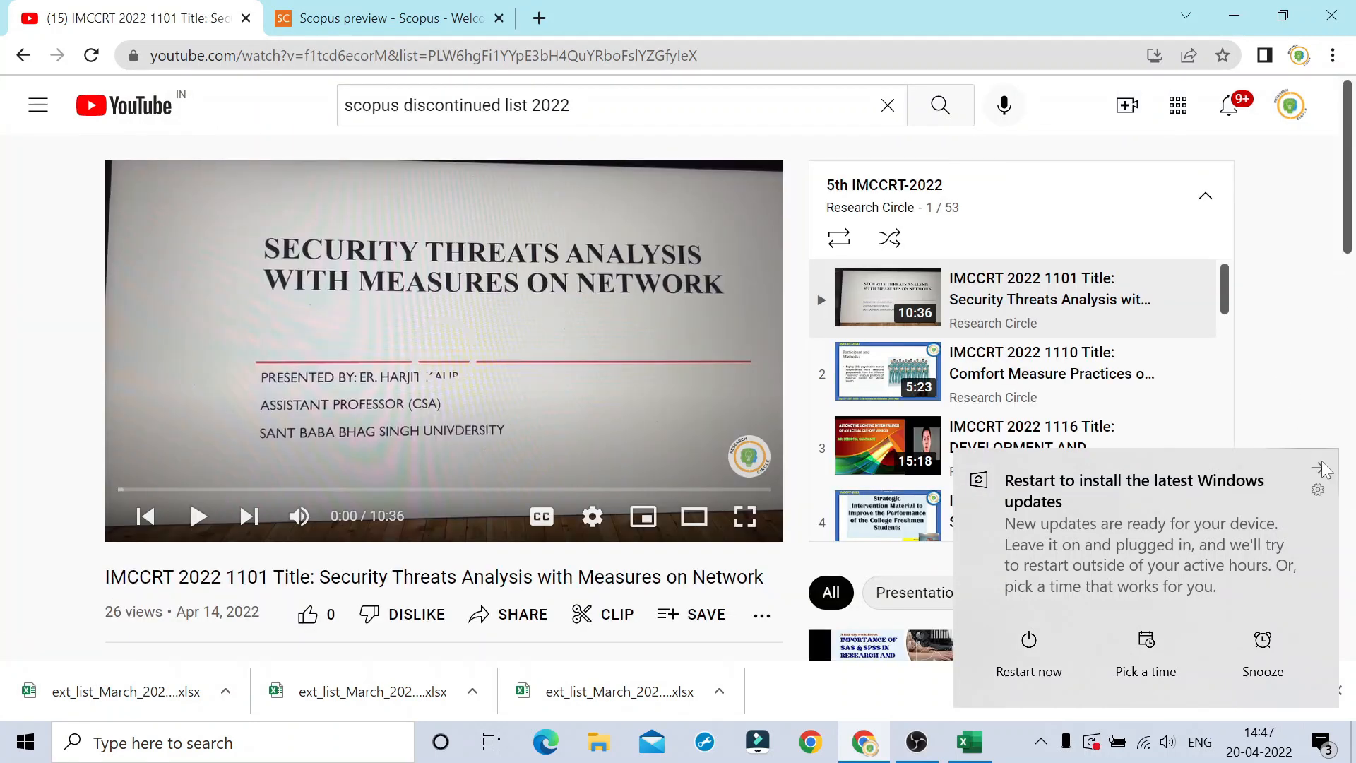
pyautogui.moveTo(1145, 655)
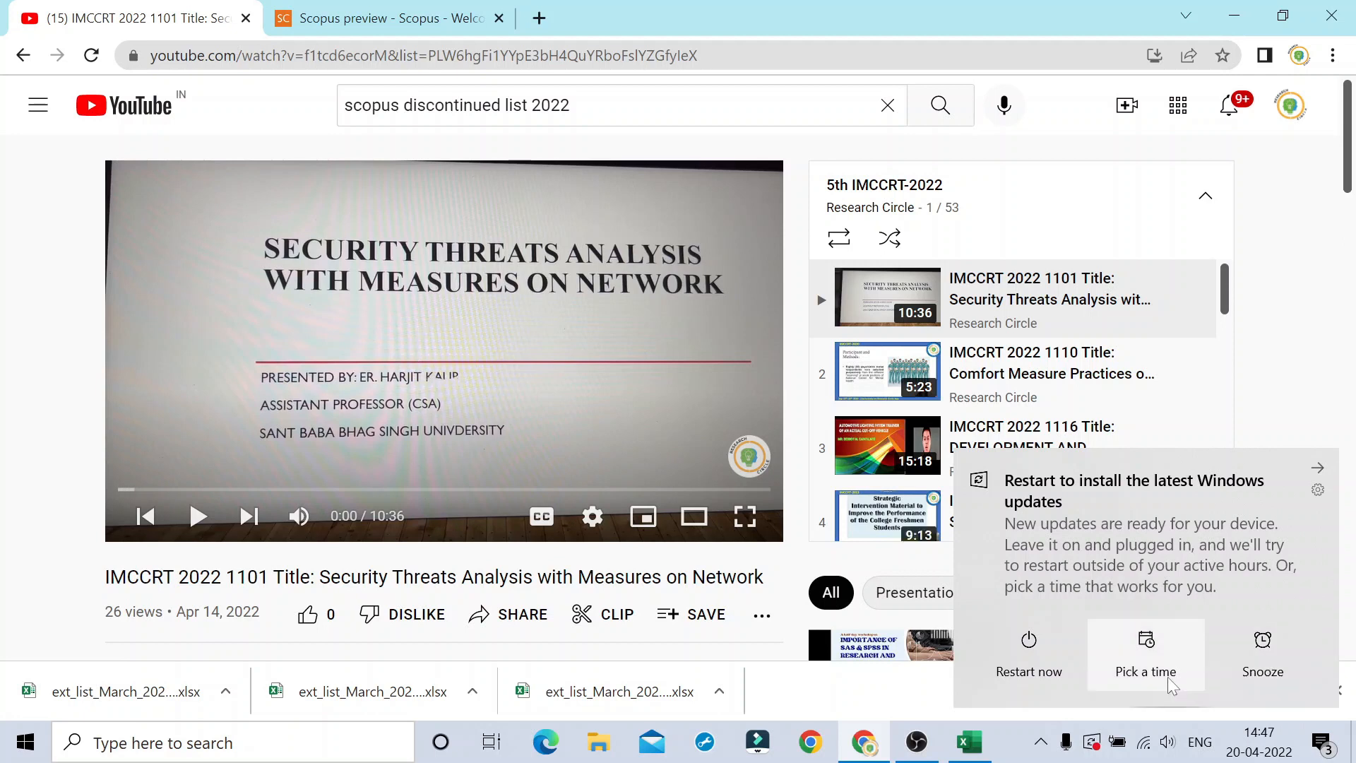